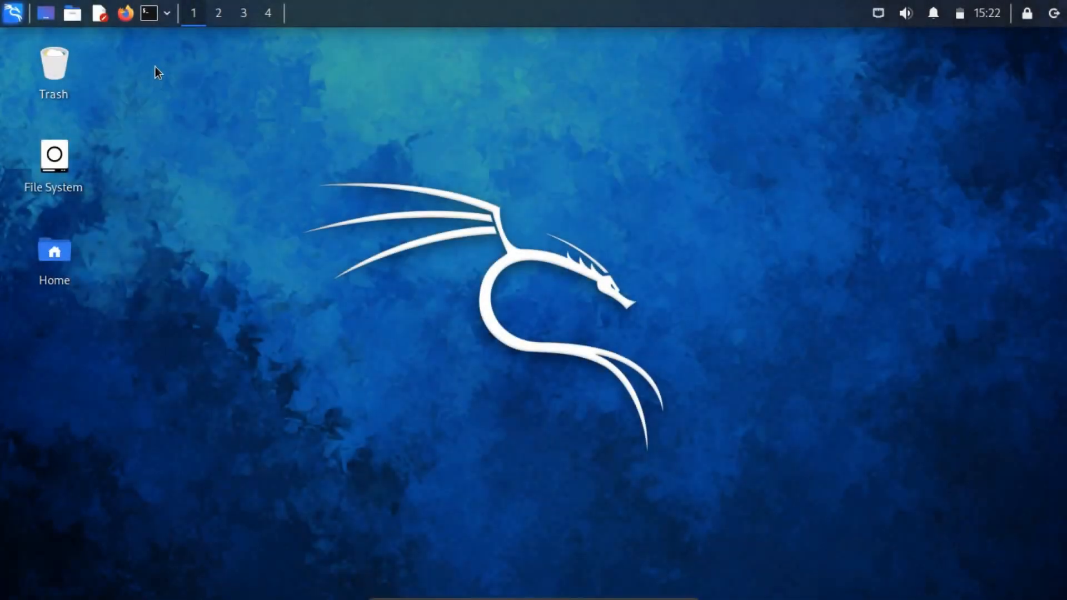
- Connect adb to 192.168.95.118:5555 and list it among the attached devices
left_click(147, 14)
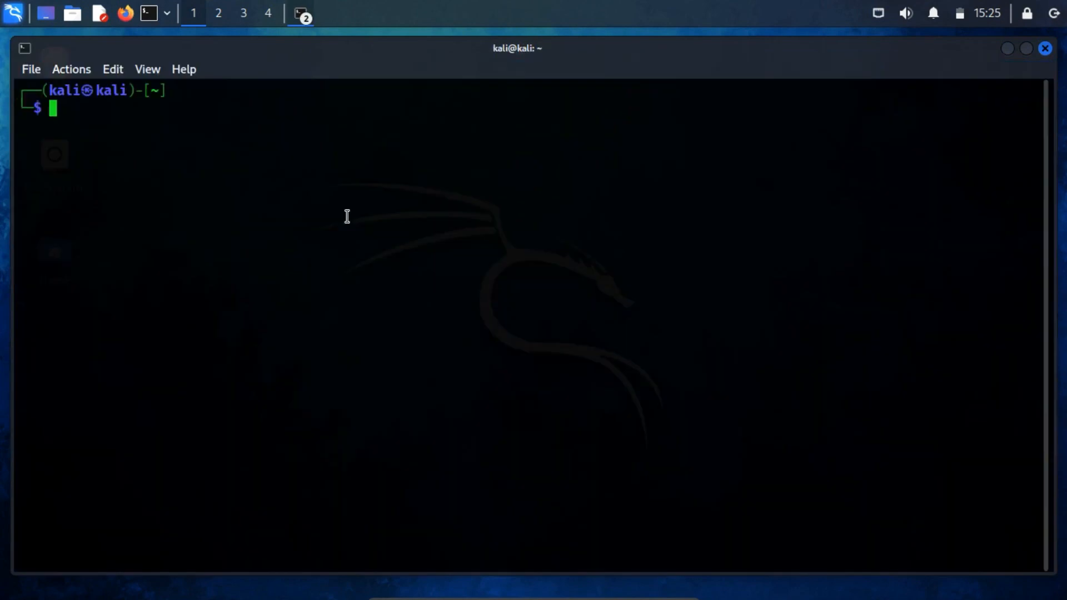
type("adb connect 192.168.")
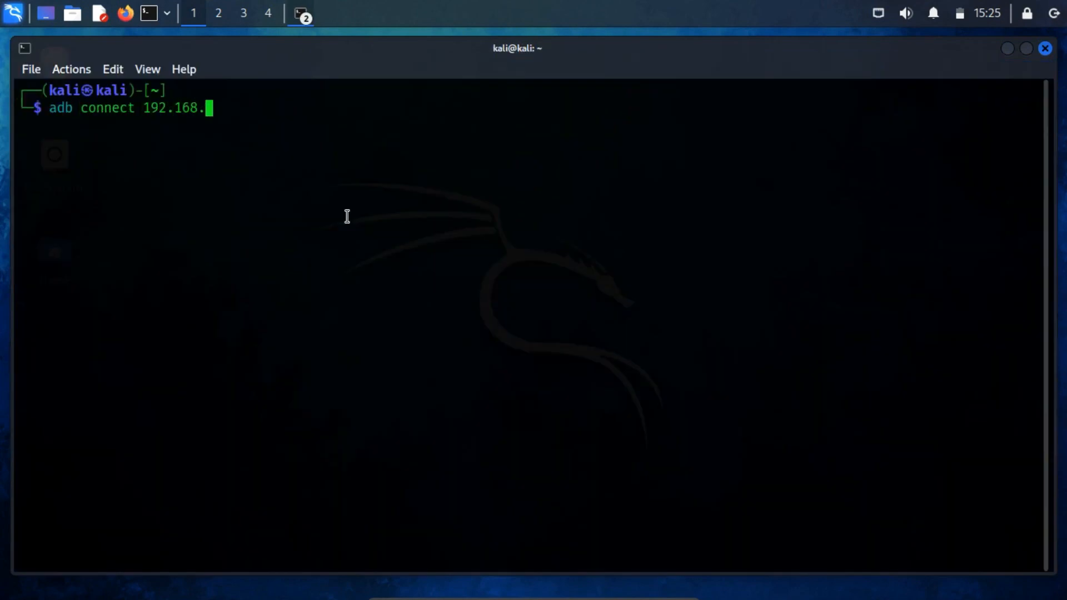
key("Return")
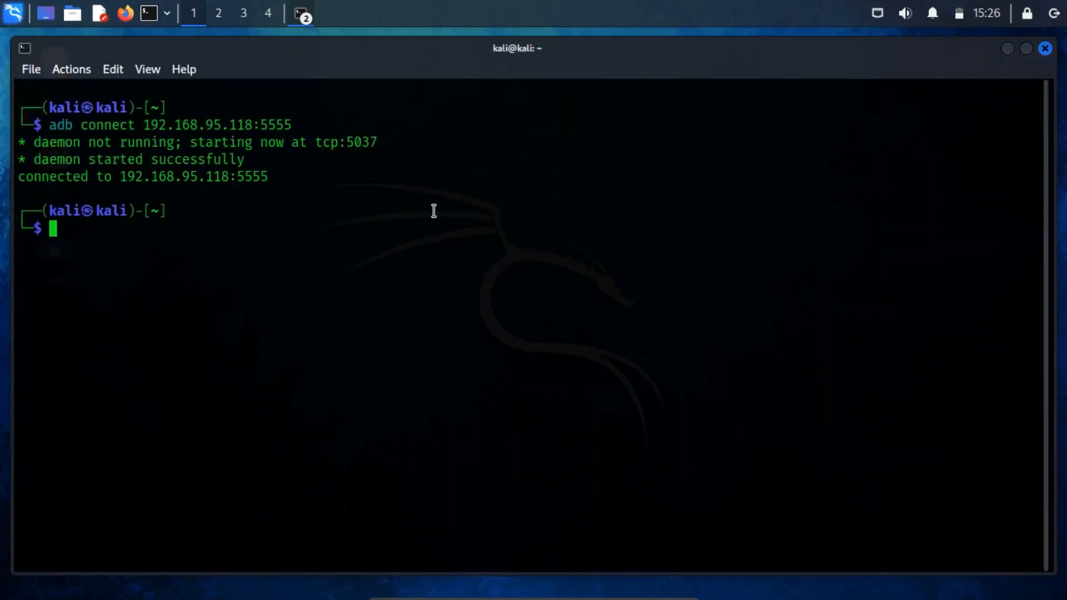
type("adb de")
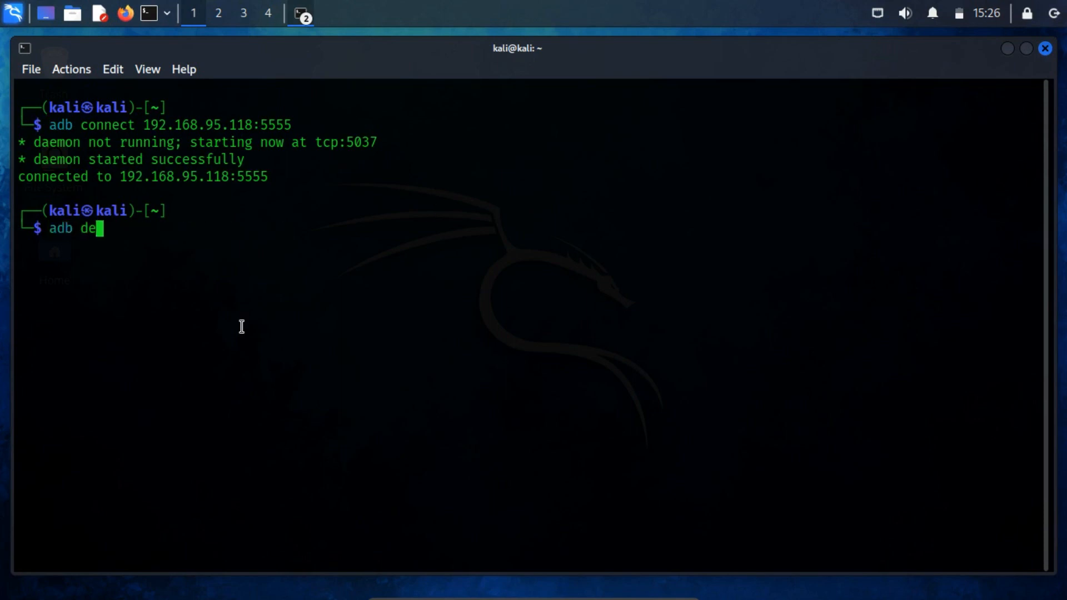
key("Return")
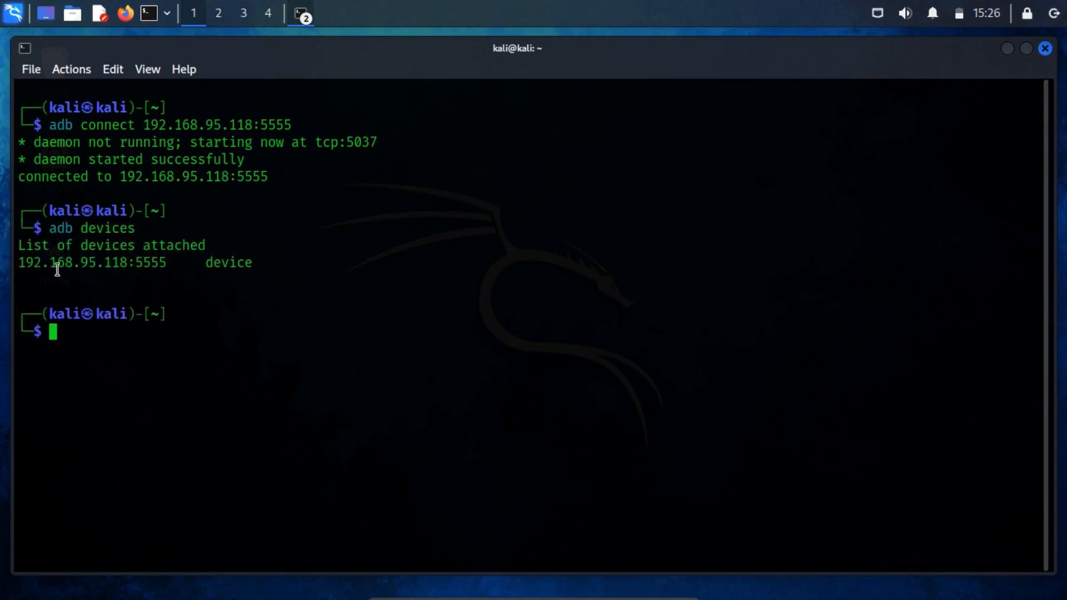
double_click(92, 262)
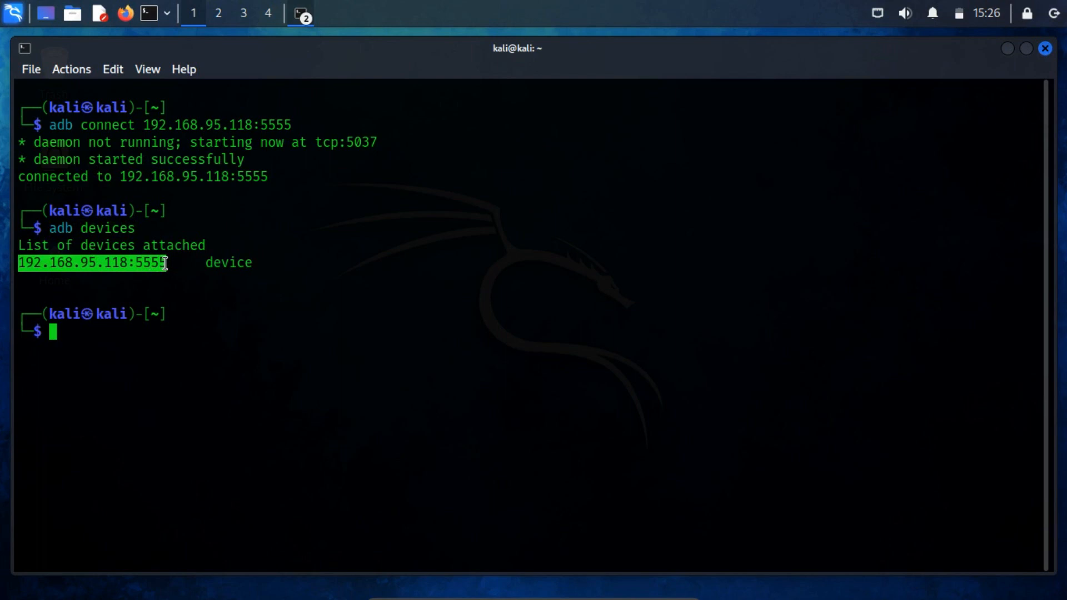
- Enter adb shell, switch to root with su after a denied attempt, and list /data/app
type("adb shell")
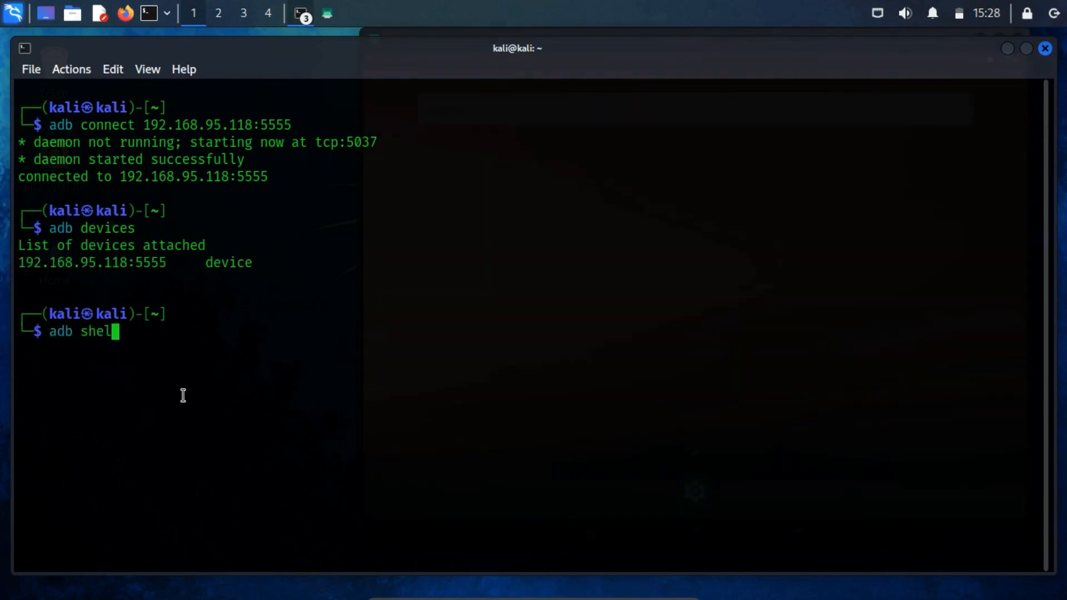
key("Return")
type("cd")
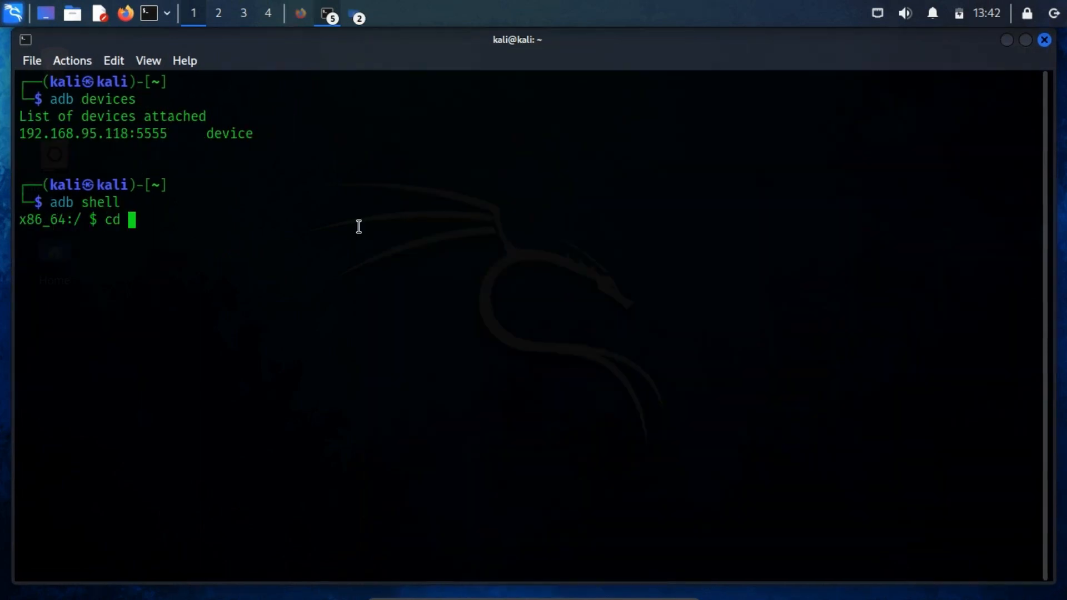
type("/data")
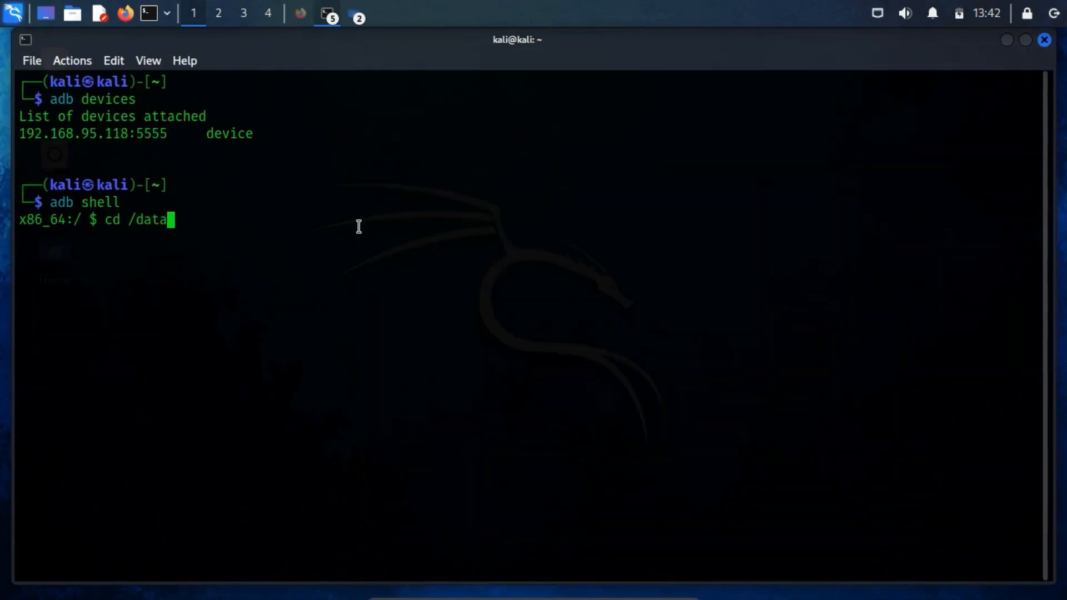
key("Return")
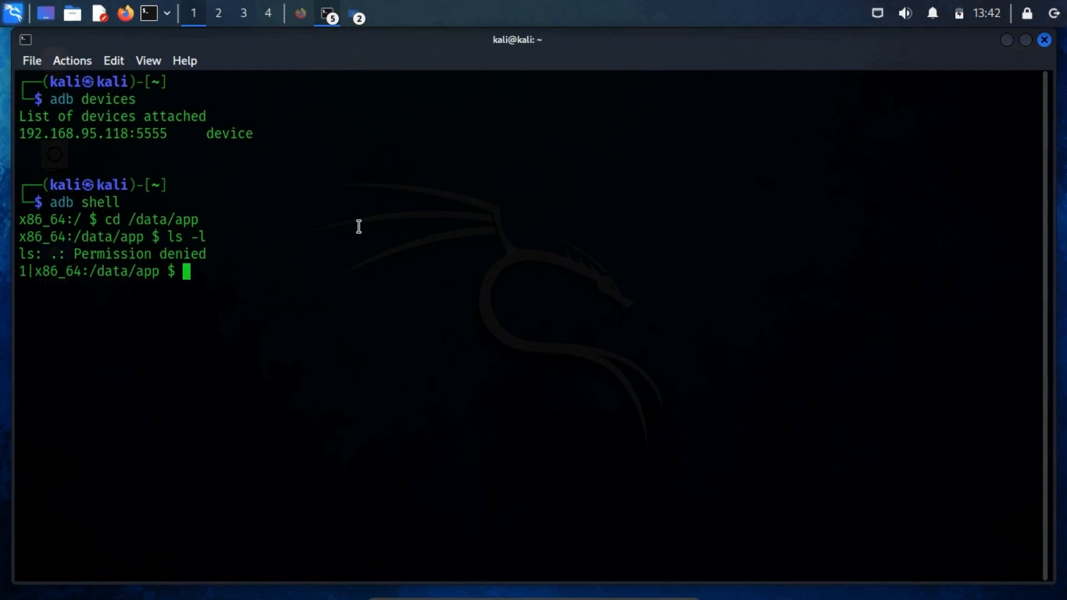
type("s")
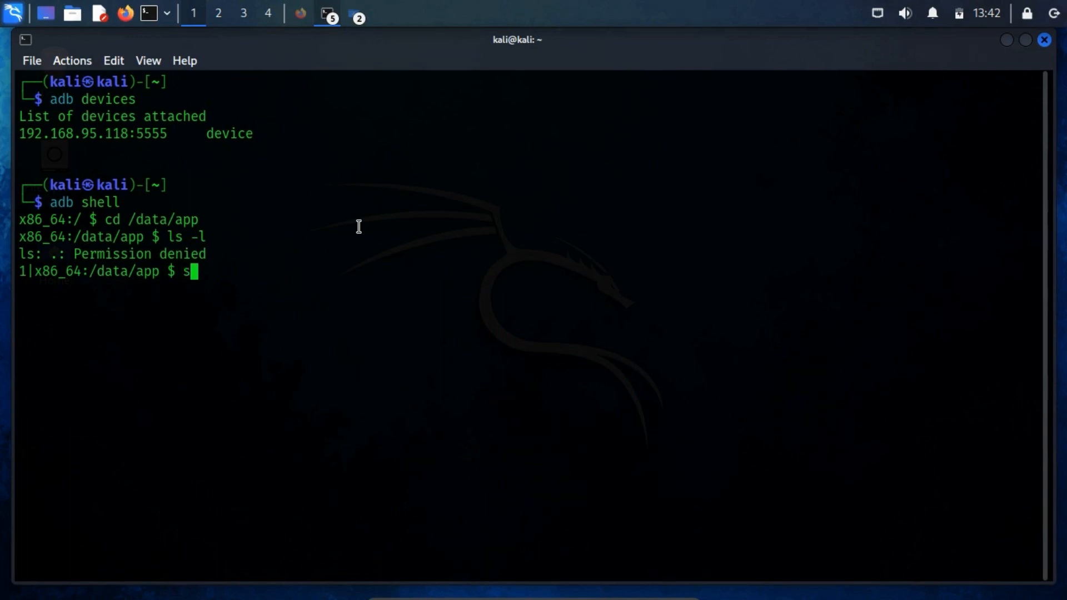
key("Return")
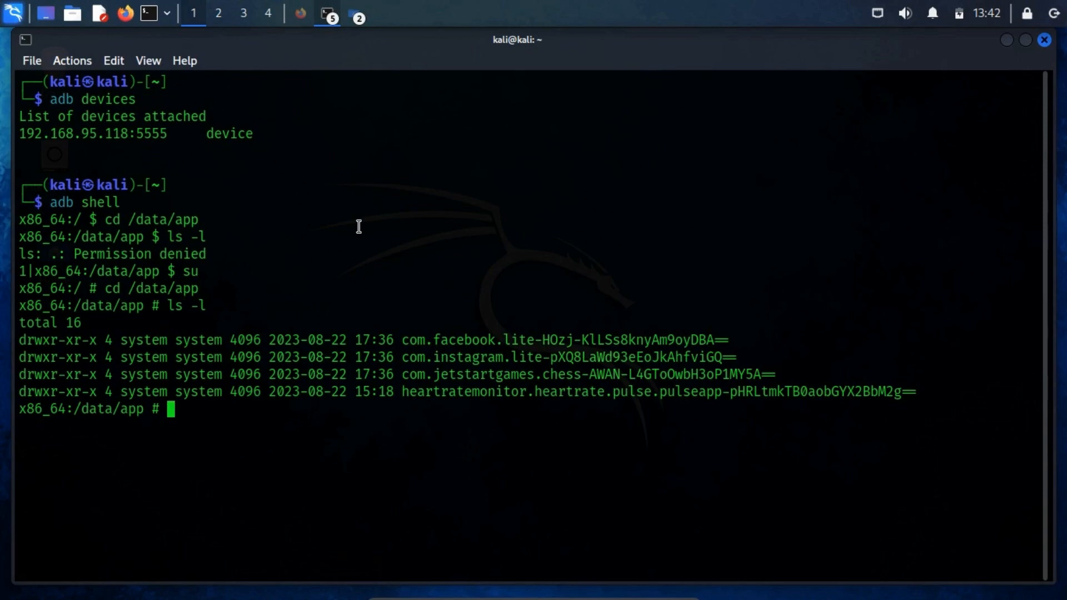
mouse_move(679, 368)
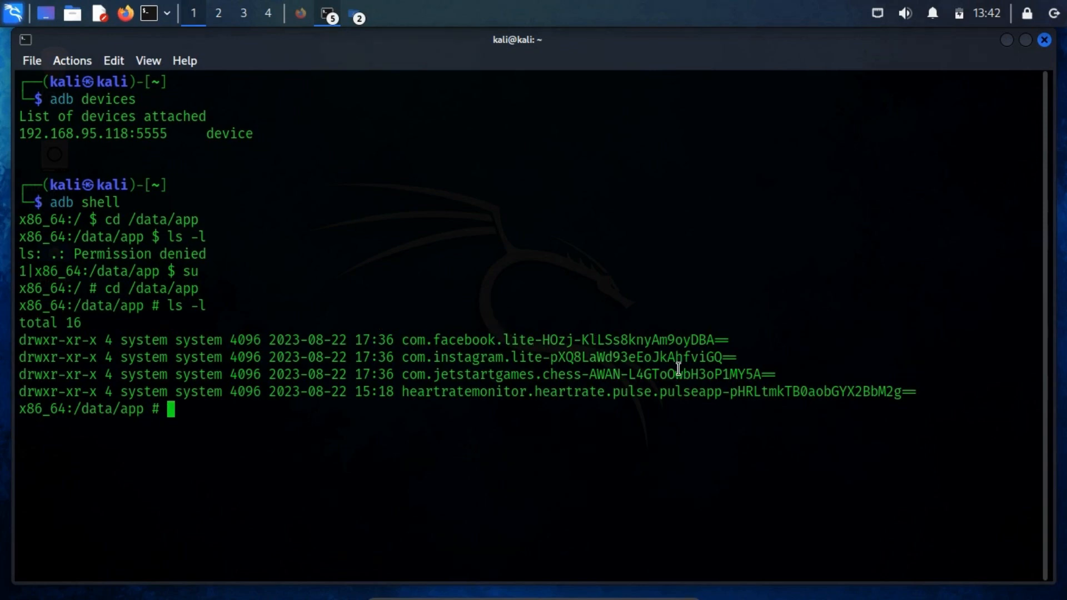
mouse_move(789, 419)
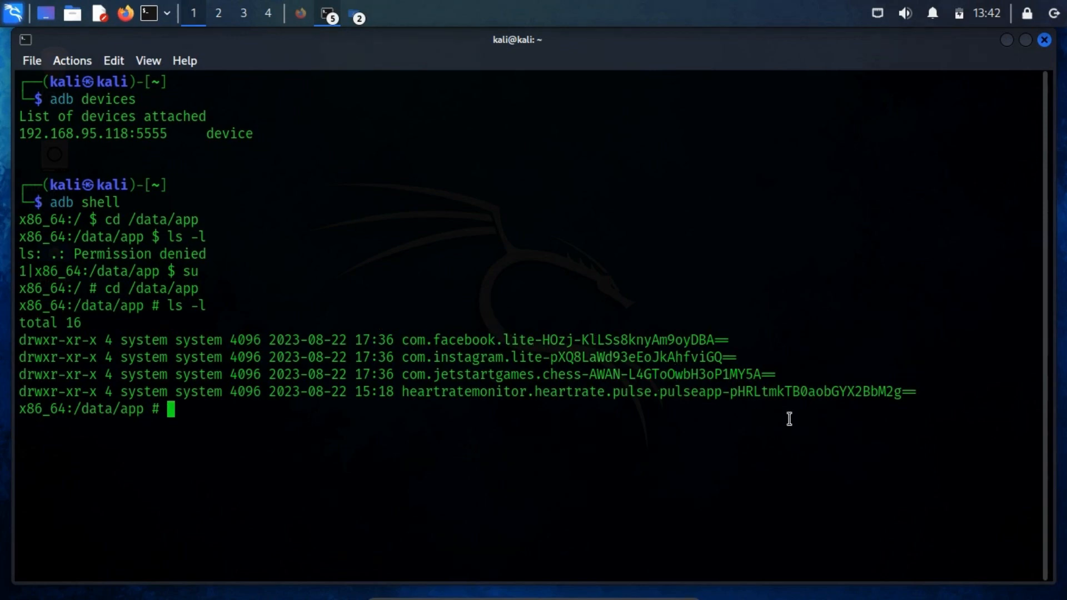
mouse_move(359, 226)
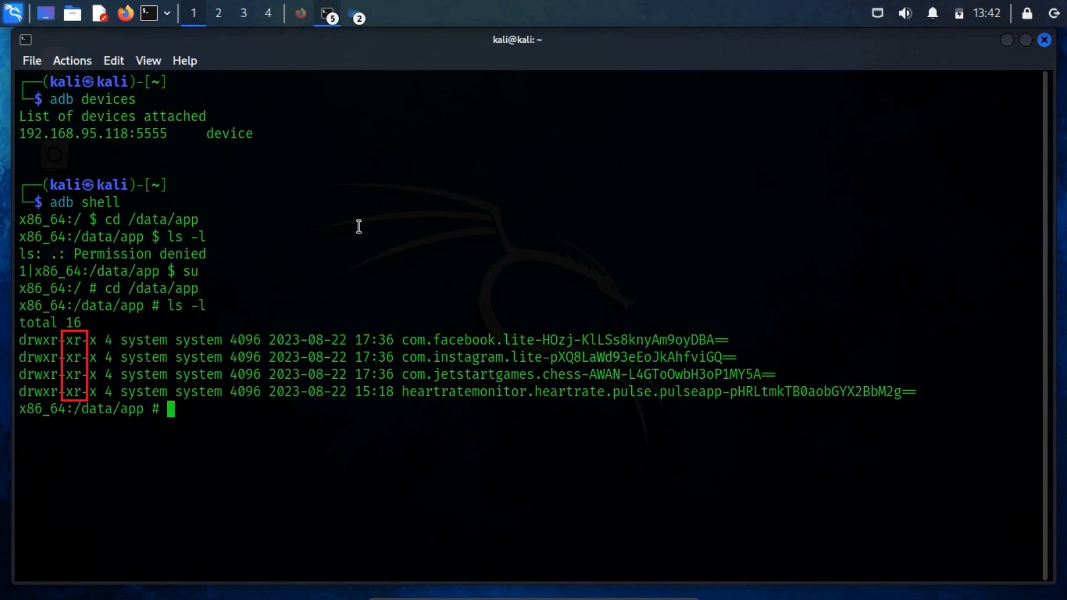
scroll("up", 3)
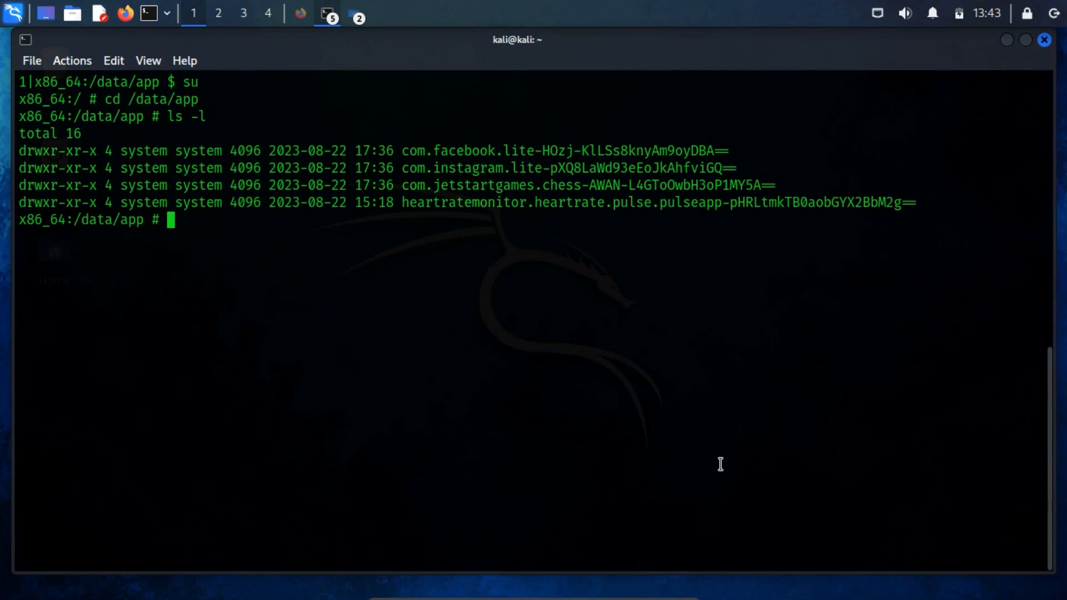
- Change into /system/app in the root shell and browse the preinstalled app folders
type("cd /system/a")
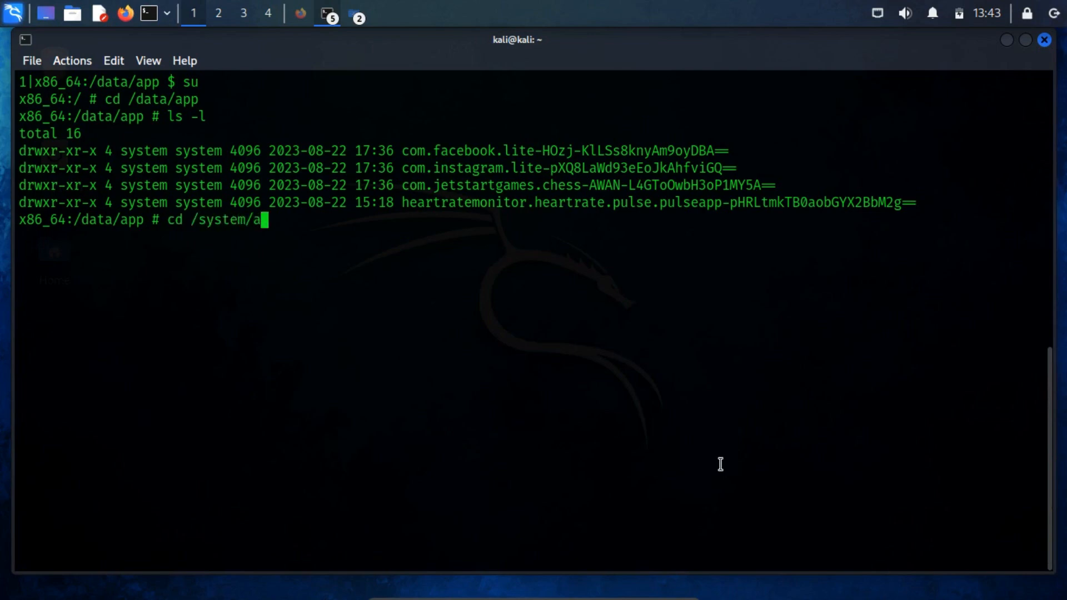
key("Return")
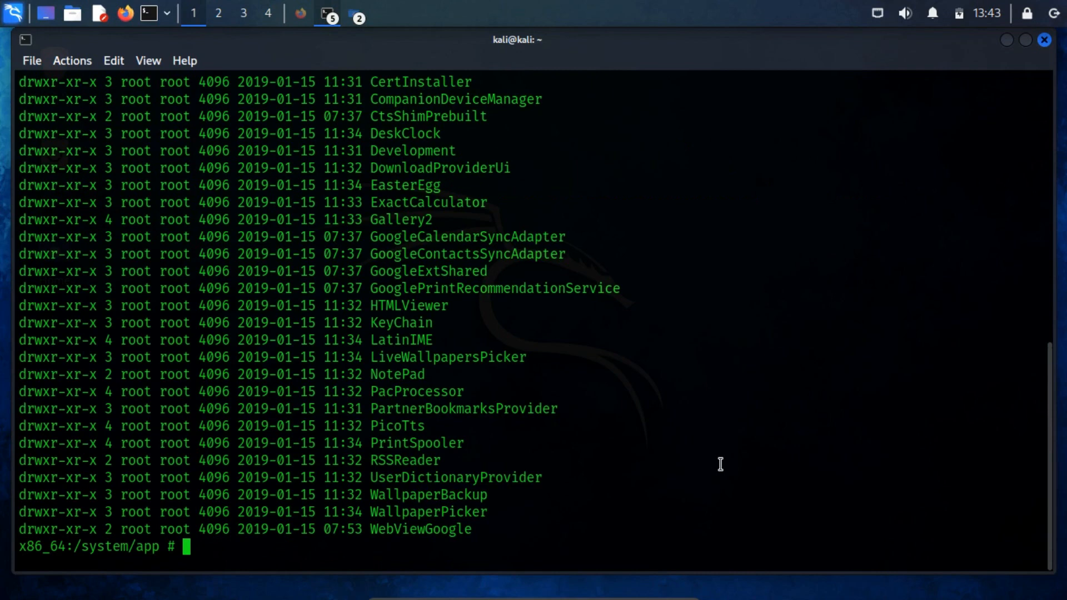
mouse_move(1052, 497)
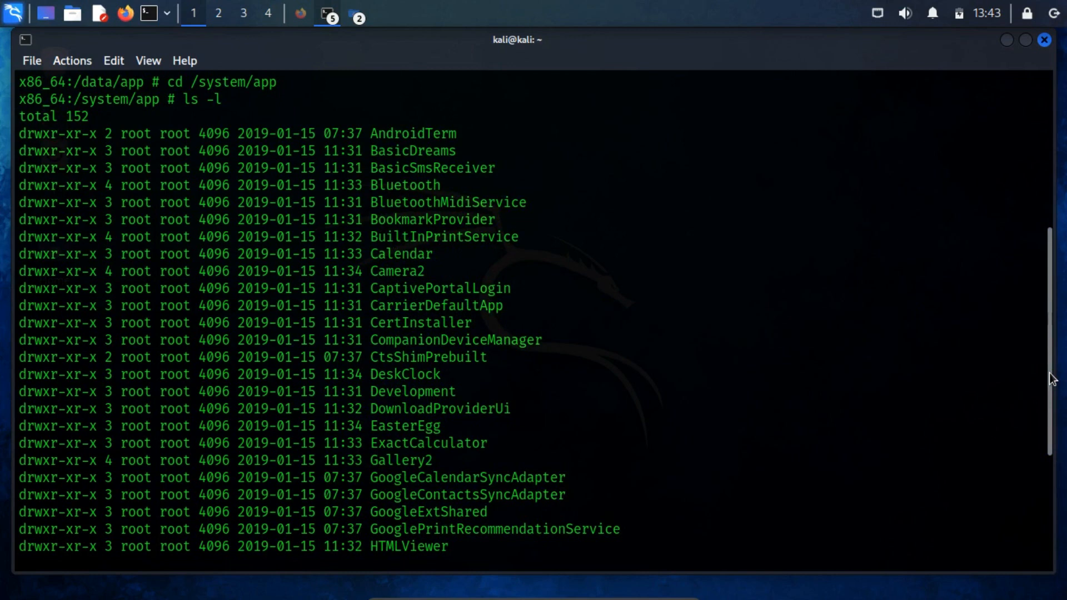
scroll("down", 3)
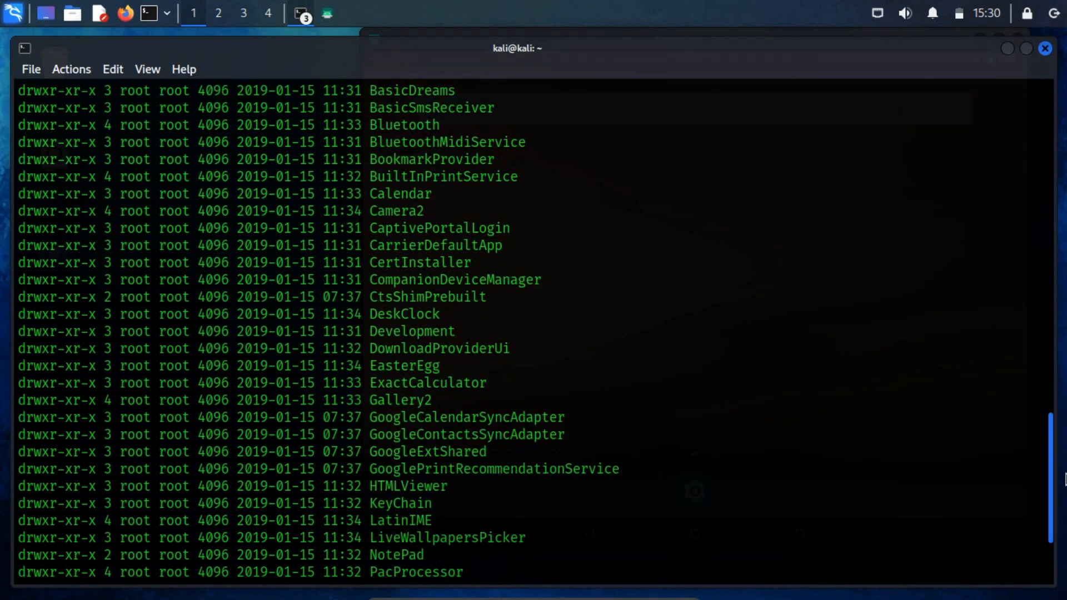
scroll("down", 3)
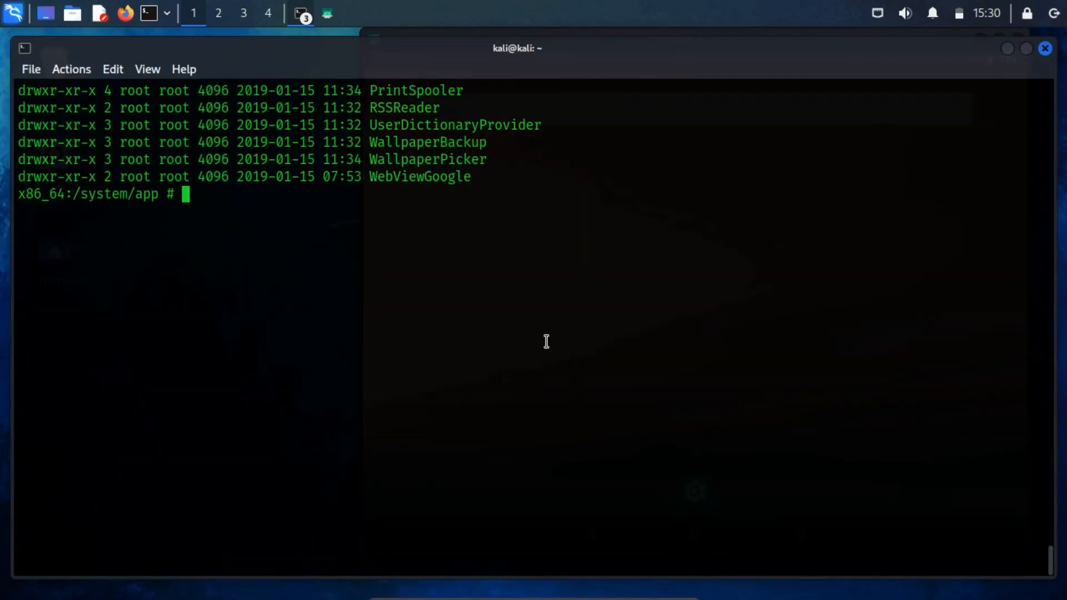
- Return the root shell to the /data/app folder
type("cd /")
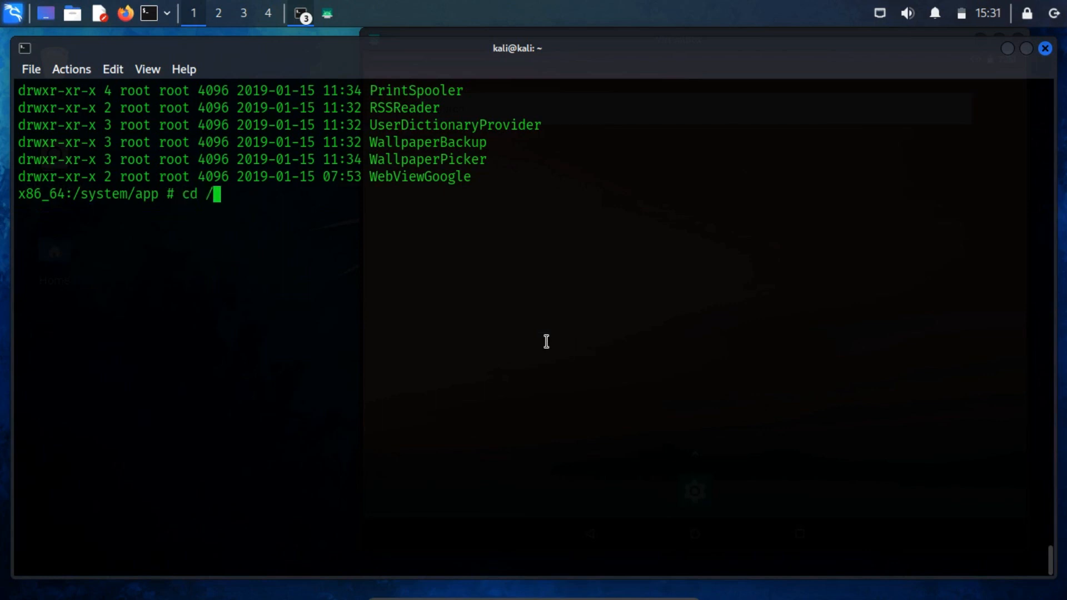
type("data/app")
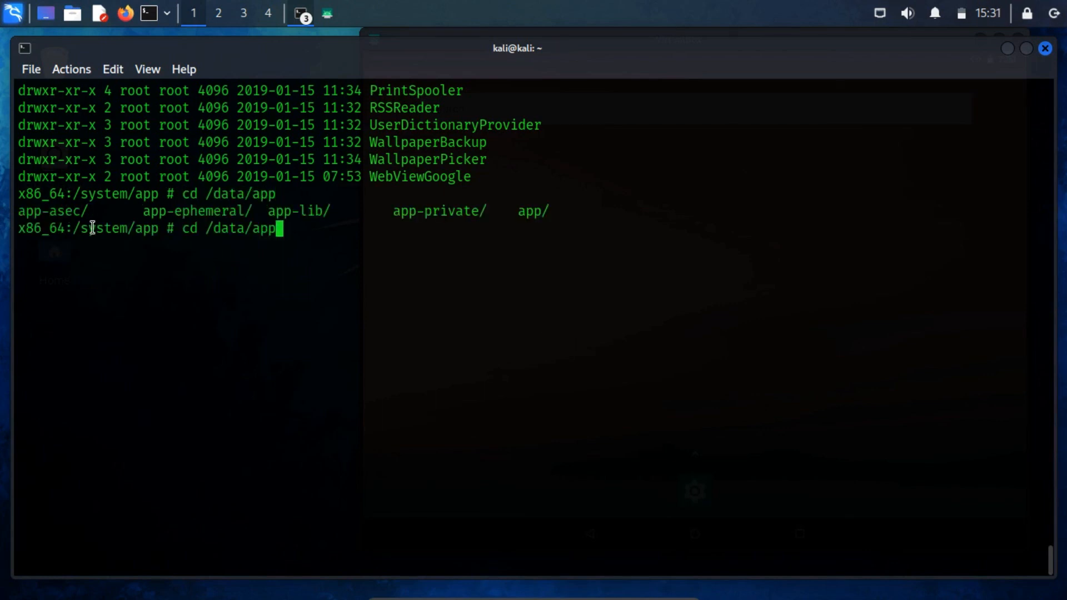
key("Return")
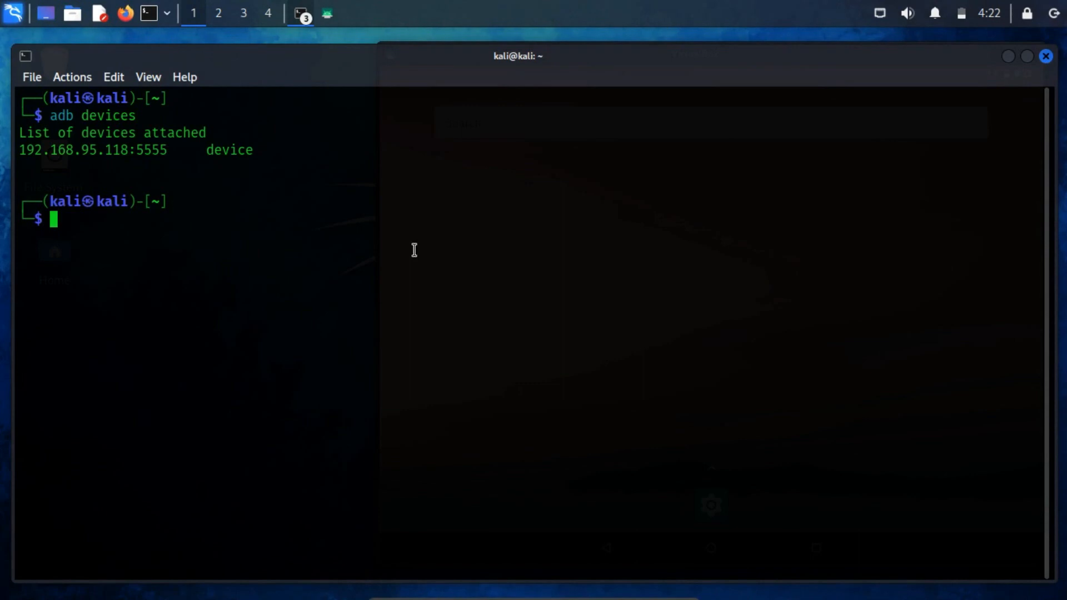
- Search installed packages for 'calculator', finding com.android.calculator2
type("adb shell pm")
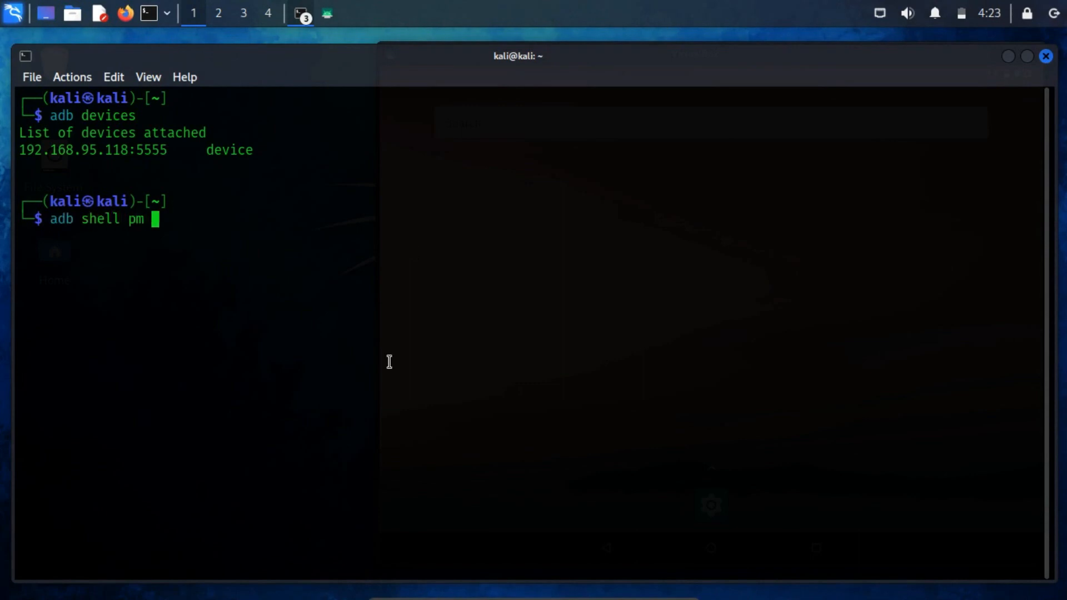
type("list packages |")
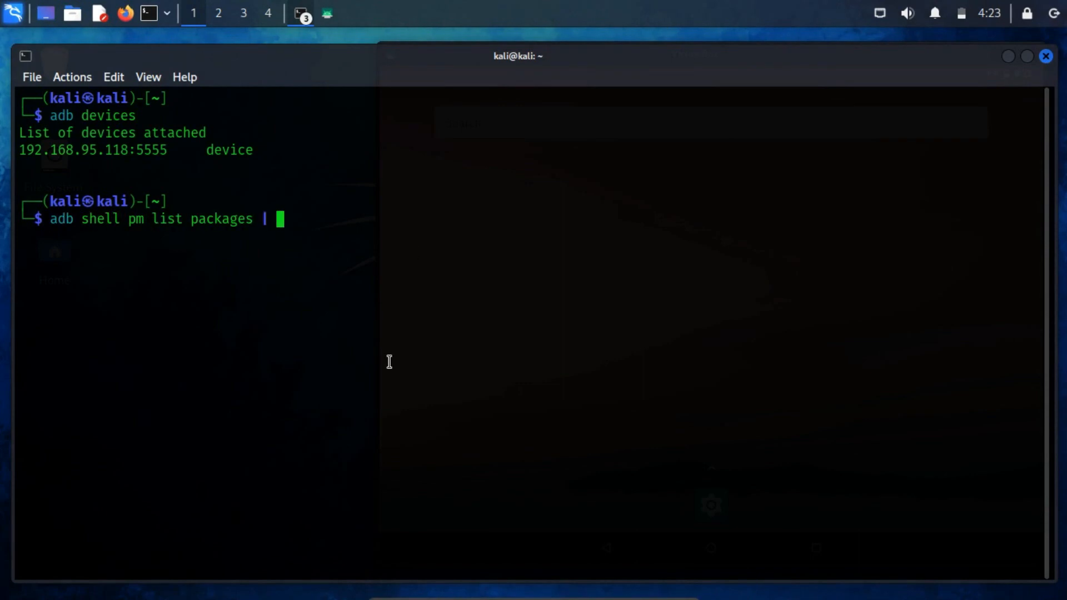
type("grep \"calculator\"")
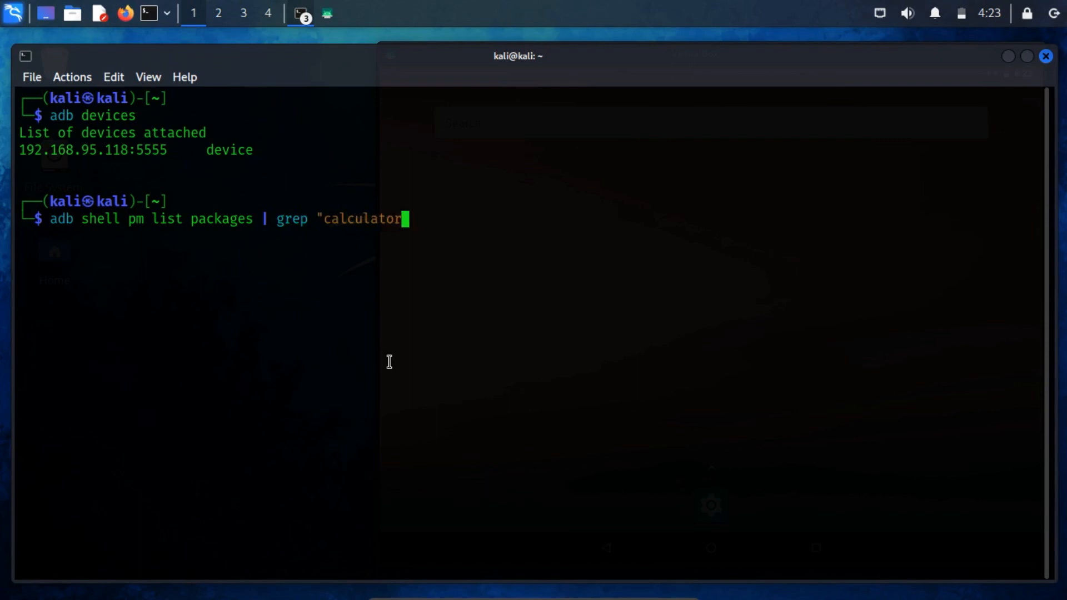
key("Return")
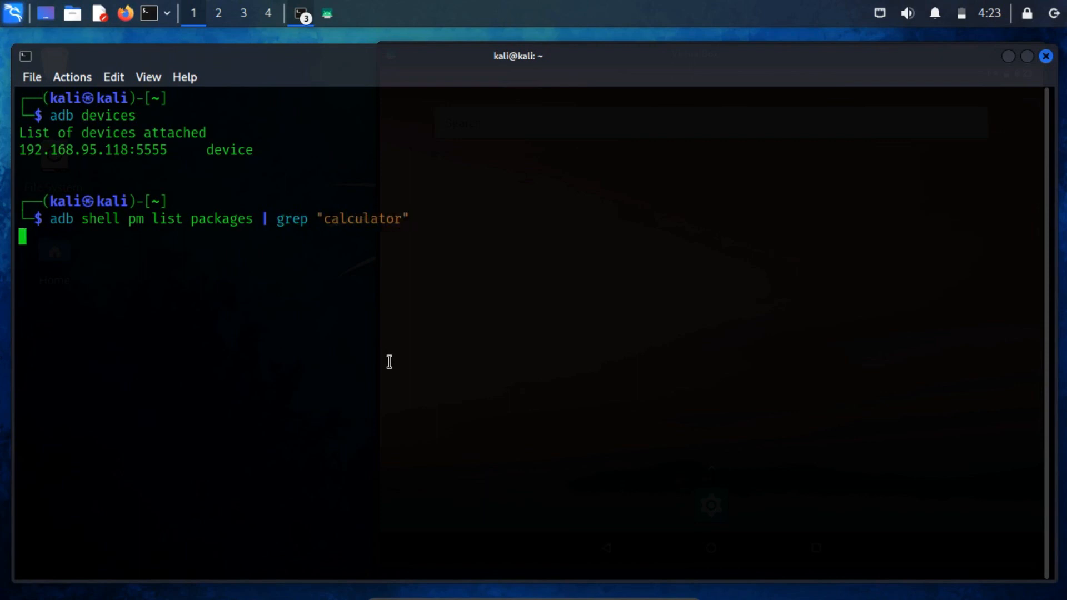
key("Return")
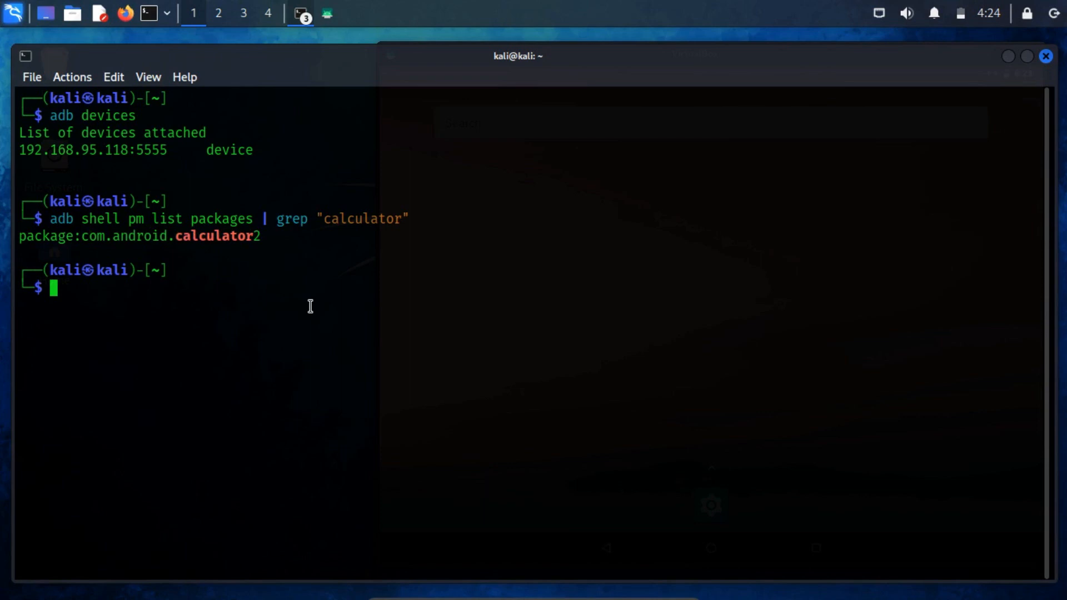
- Look up com.android.calculator2's path: /system/app/ExactCalculator/ExactCalculator.apk
key("Up")
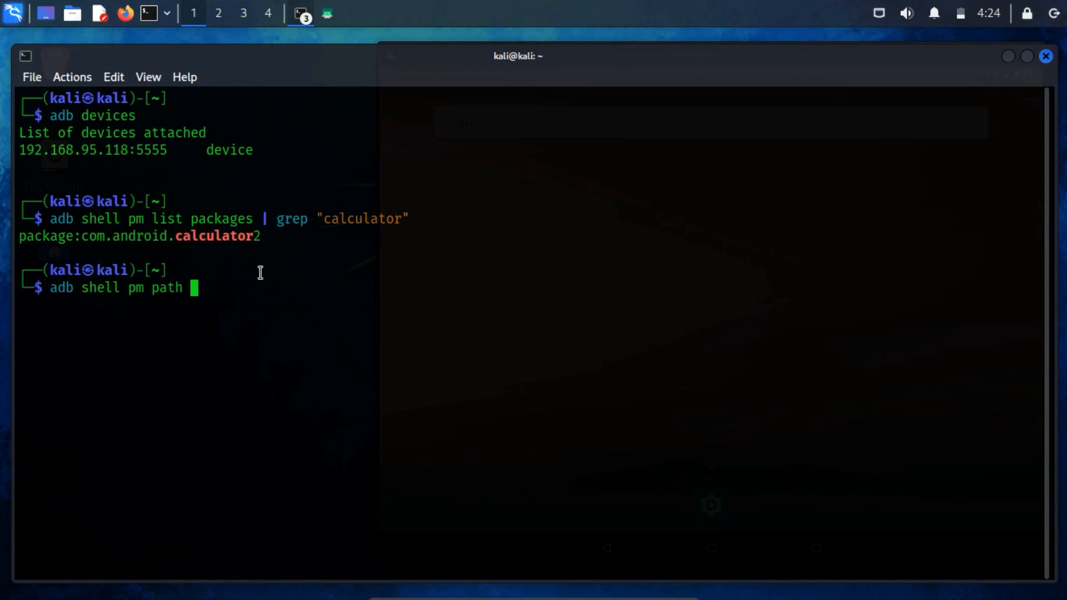
type(" com.android.calculator2")
key("Return")
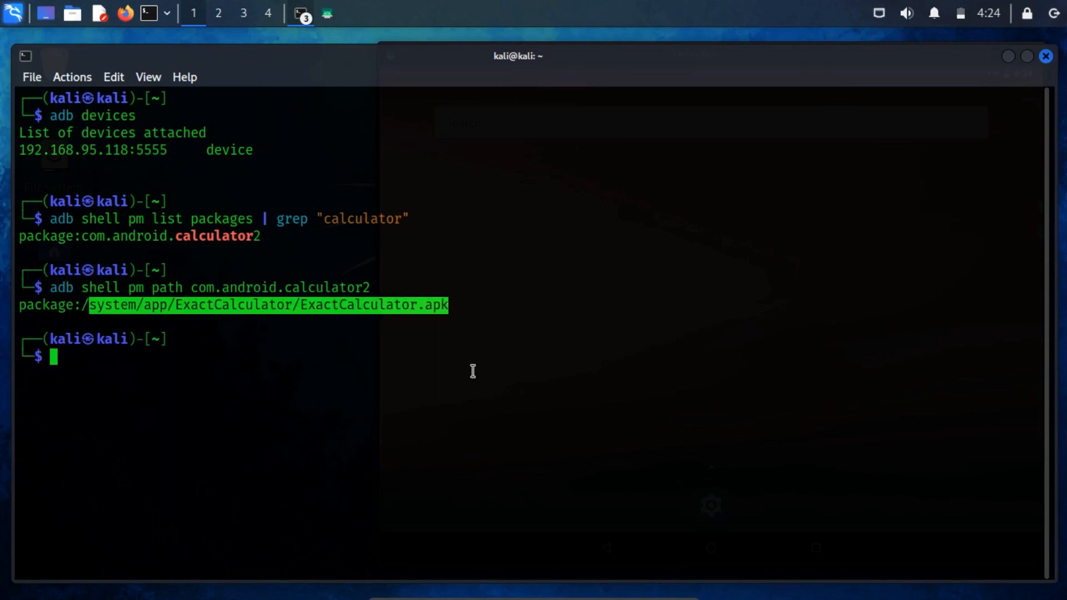
mouse_move(449, 335)
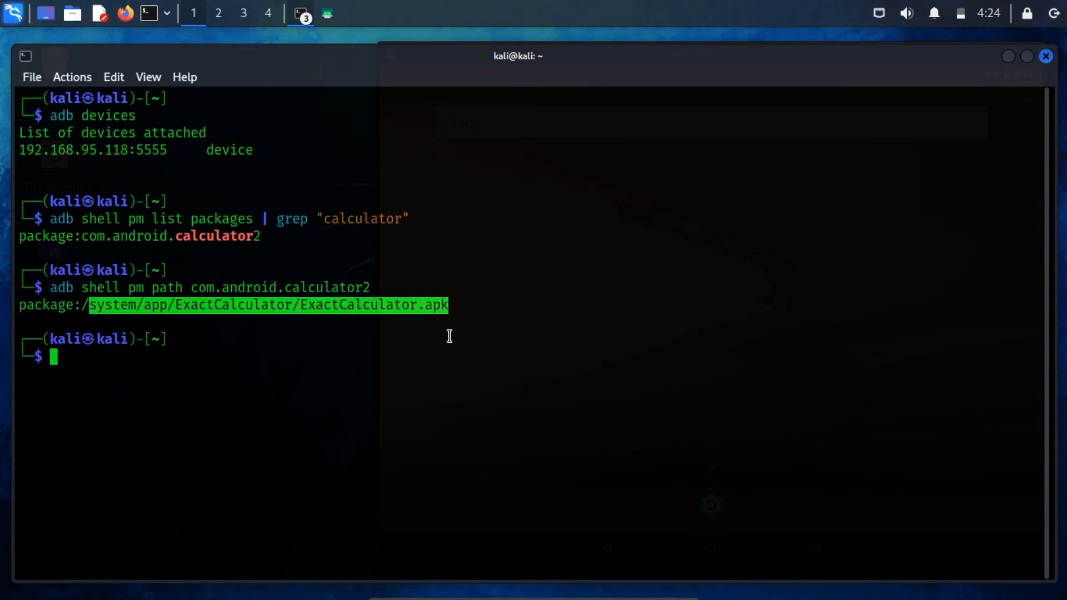
left_click(434, 336)
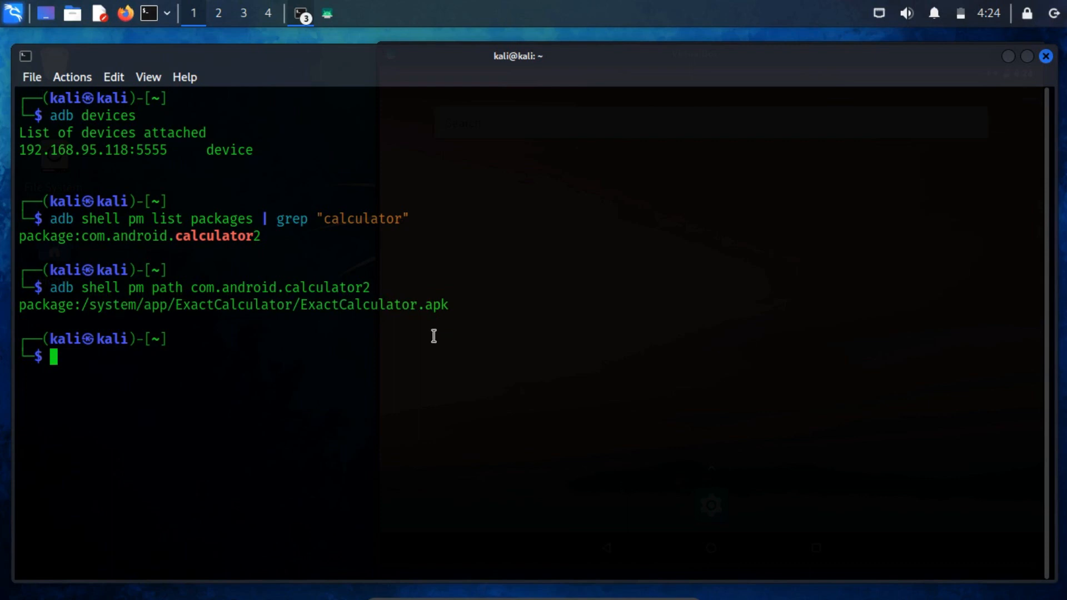
- Pull /system/app/ExactCalculator/ExactCalculator.apk to the home folder and close Thunar
type("adb pull")
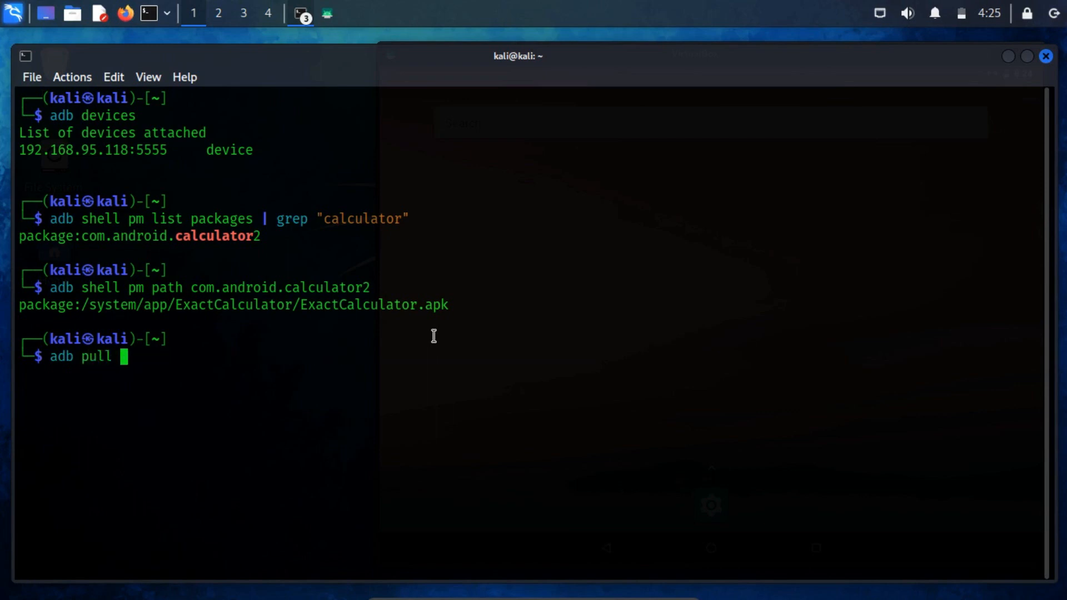
type("/system/app/ExactCalculator/ExactCalculator.apk")
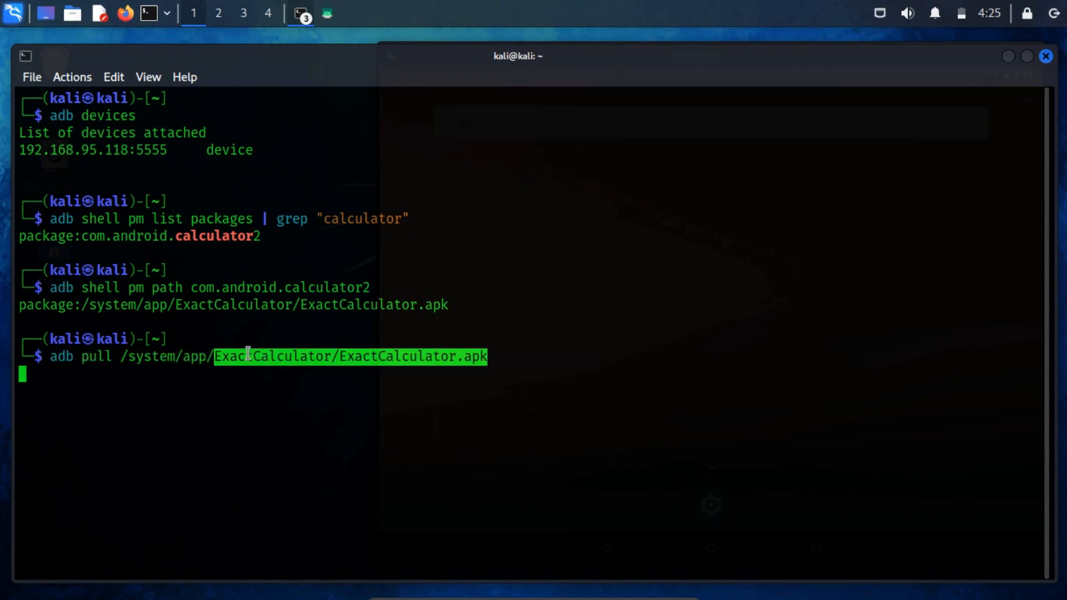
key("Return")
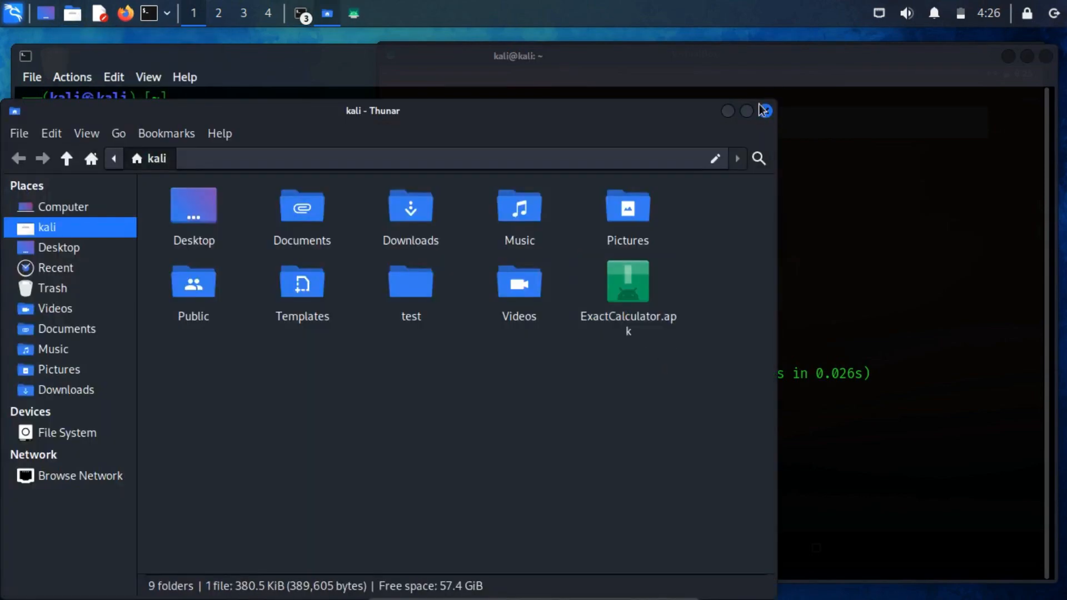
left_click(764, 110)
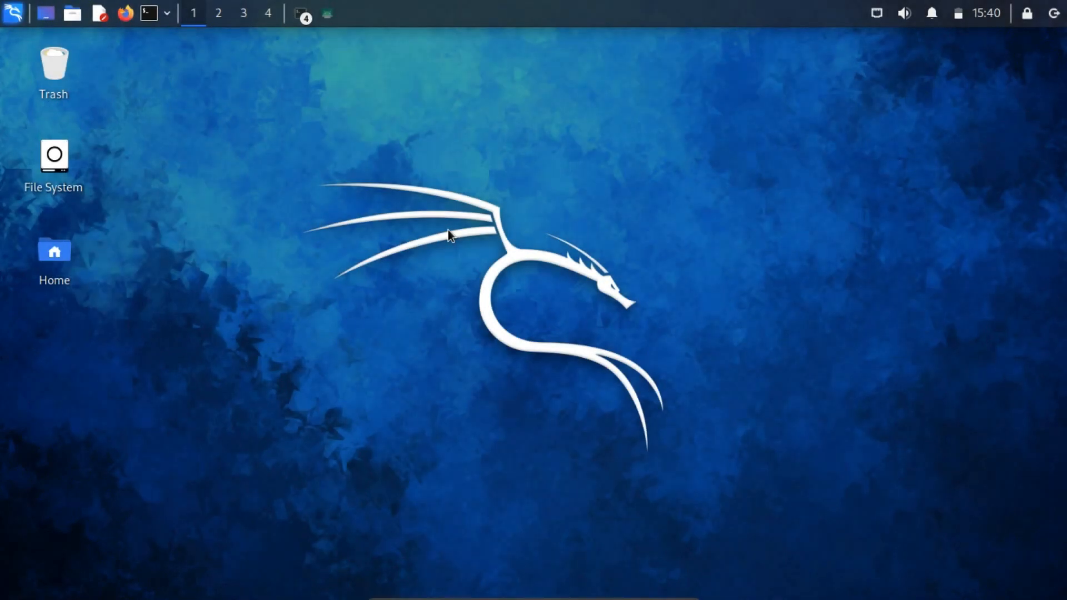
mouse_move(978, 43)
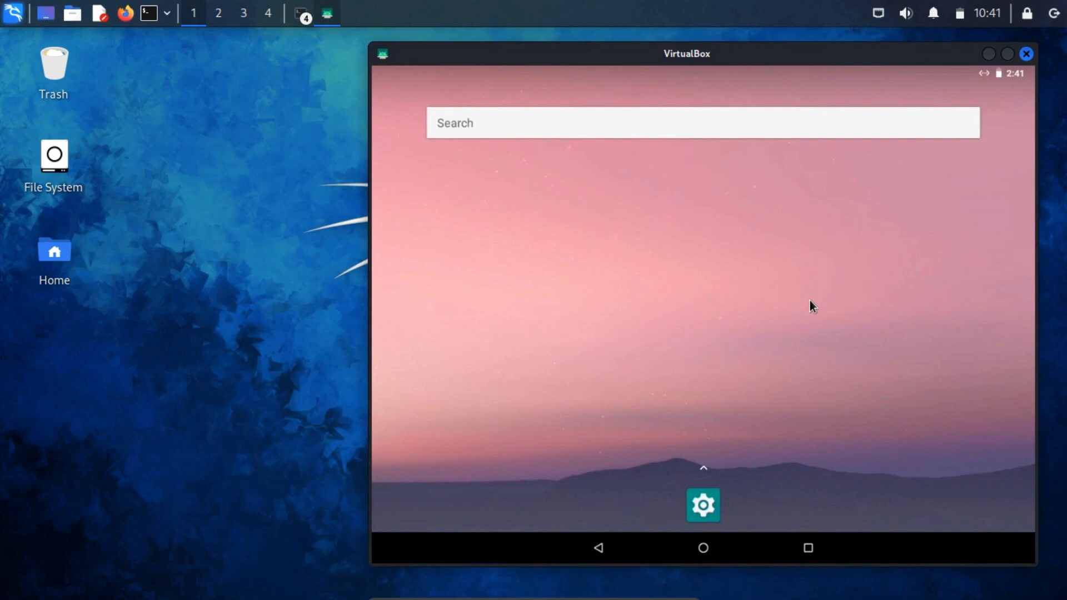
left_click(703, 468)
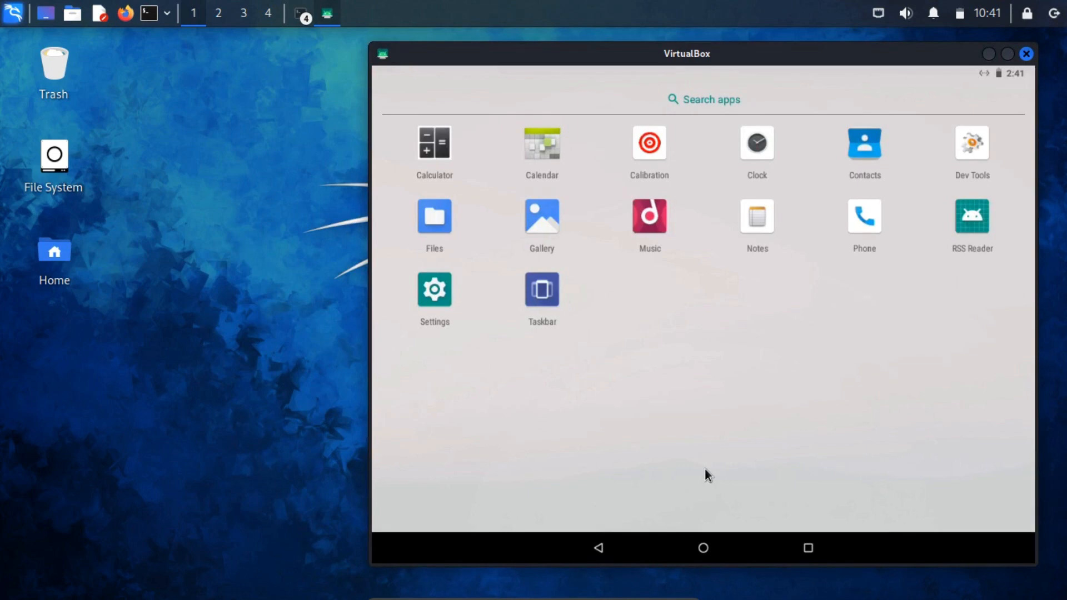
mouse_move(507, 409)
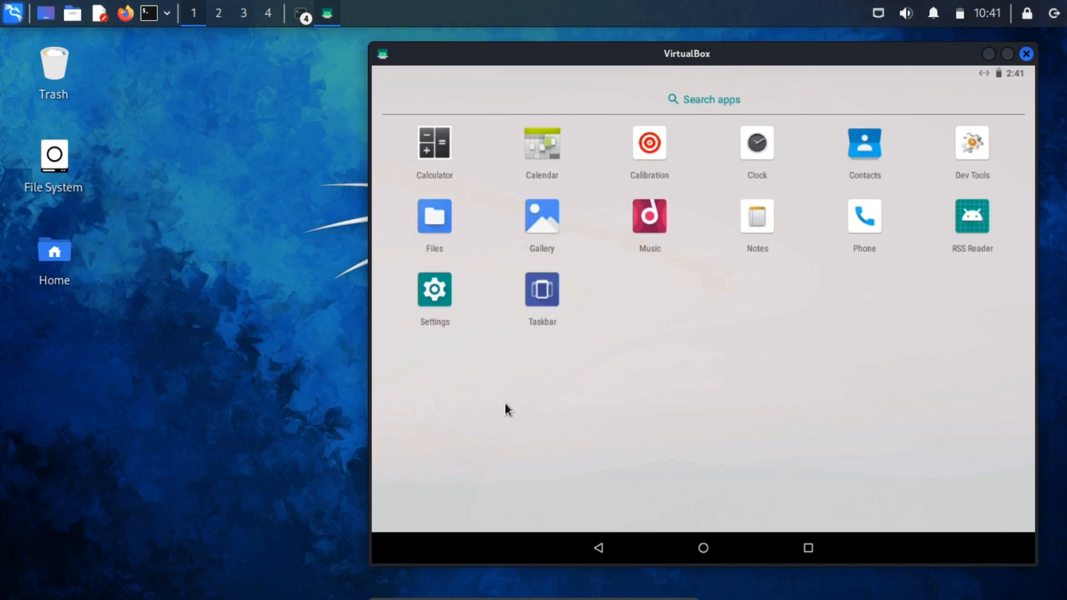
mouse_move(816, 413)
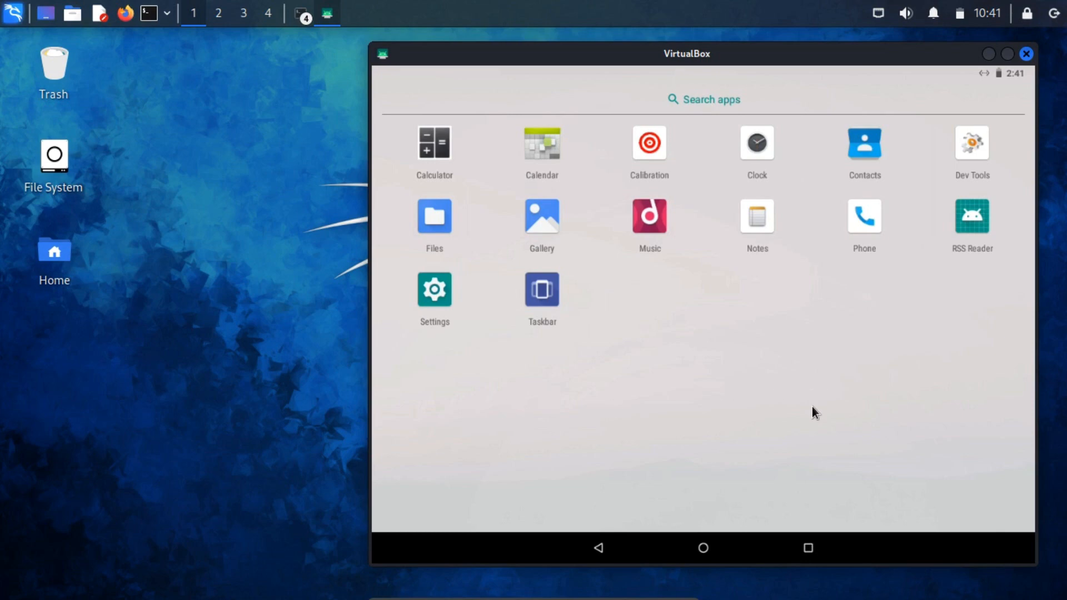
left_click(1027, 53)
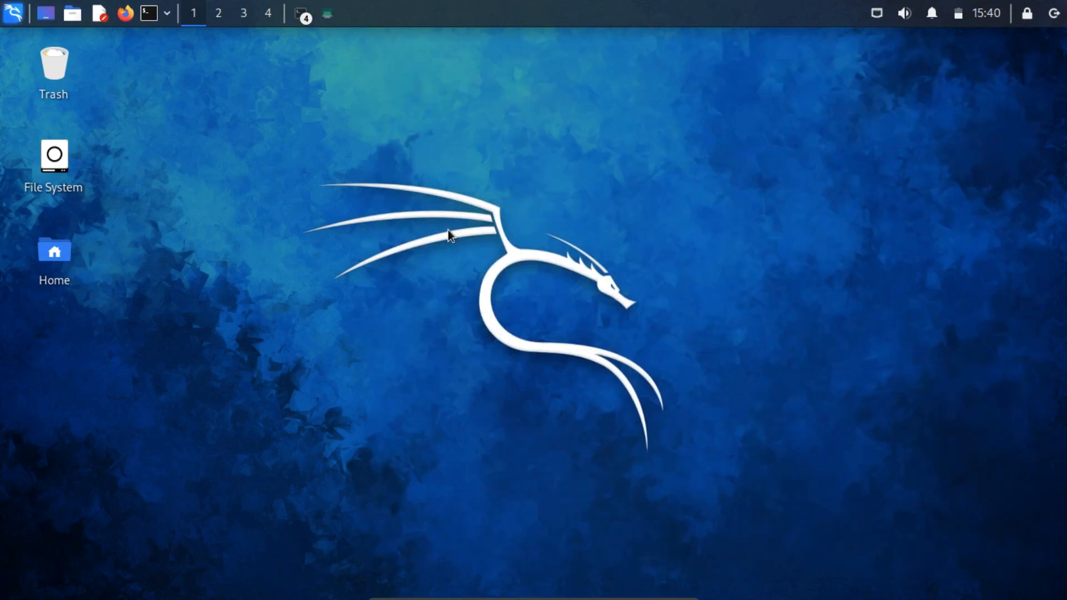
left_click(124, 13)
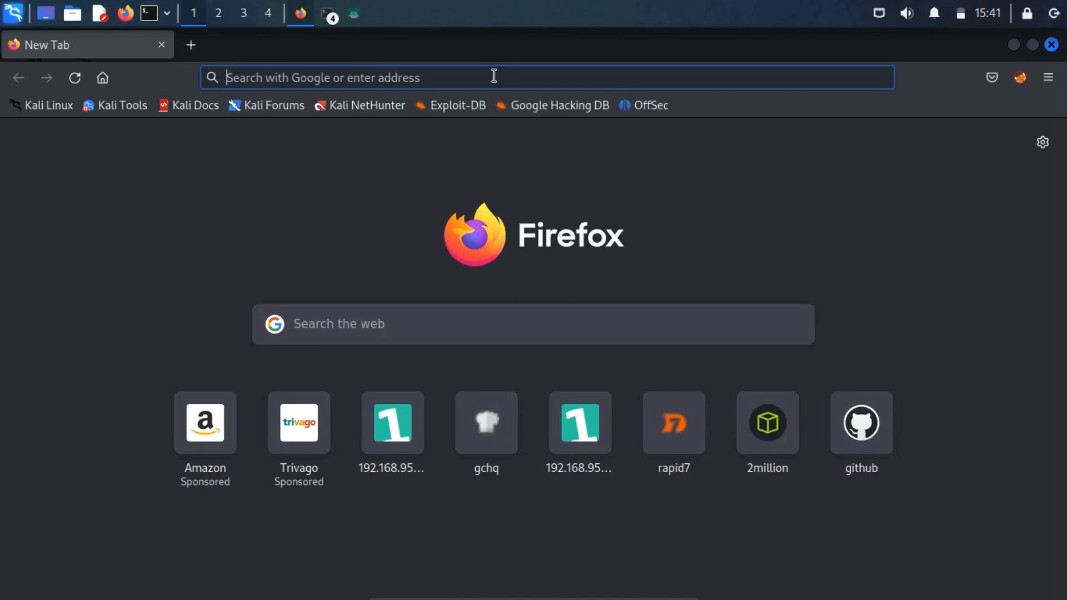
- Find the Heart Rate Monitor app on Google Play and copy its package id from the URL
type("play")
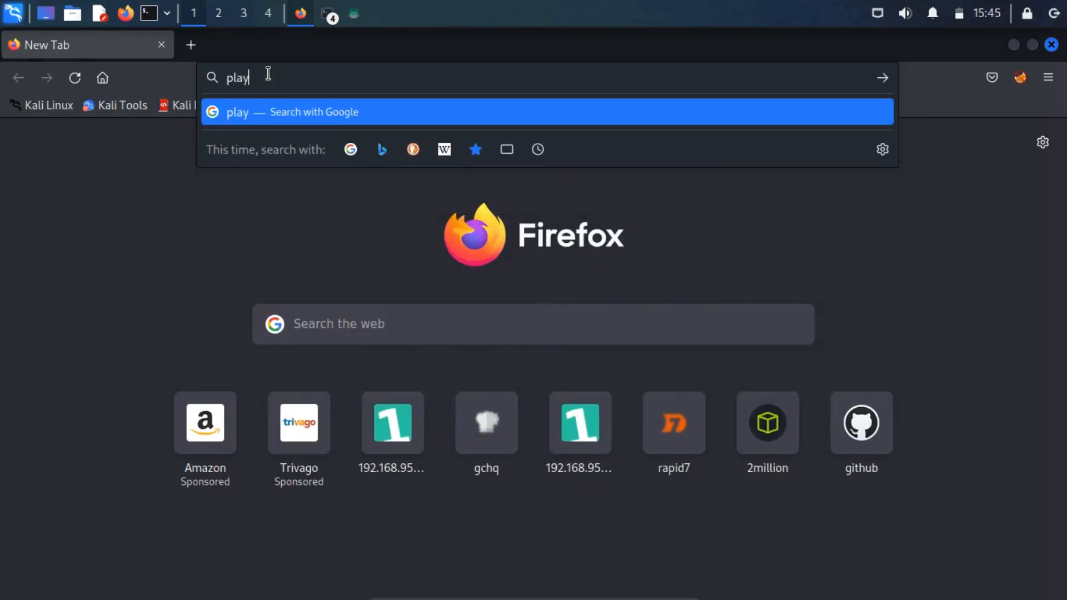
key("Return")
type("he")
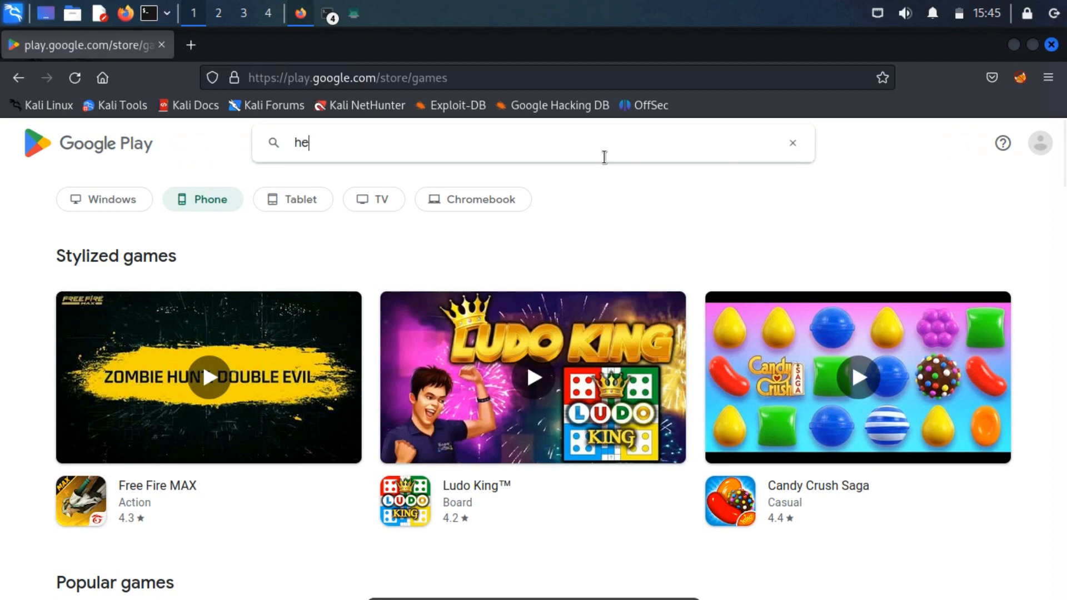
key("Return")
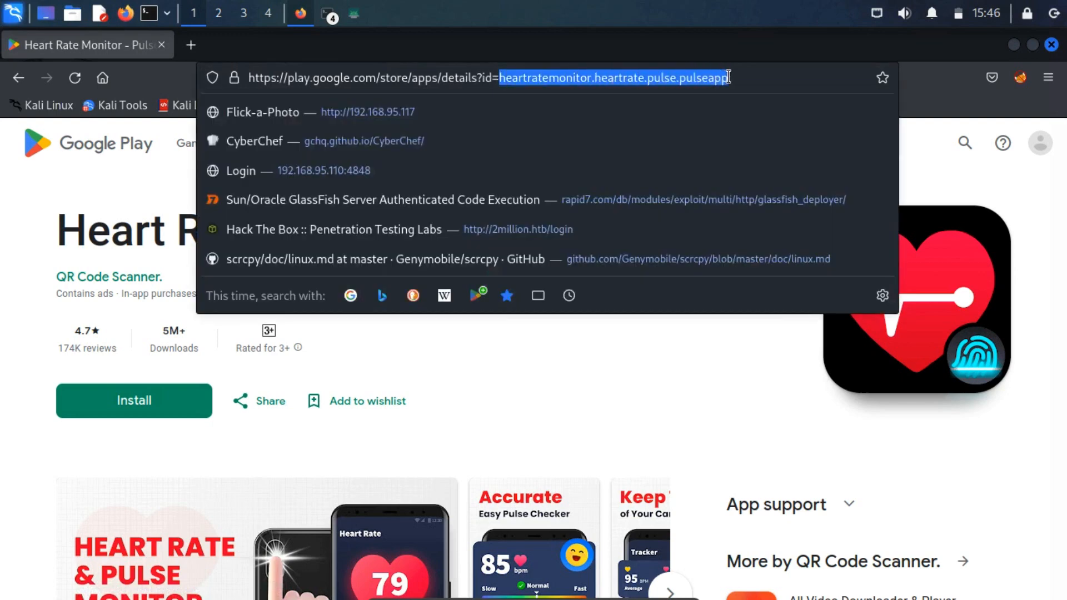
right_click(728, 77)
type("apps.evozi.com/apk-downloader")
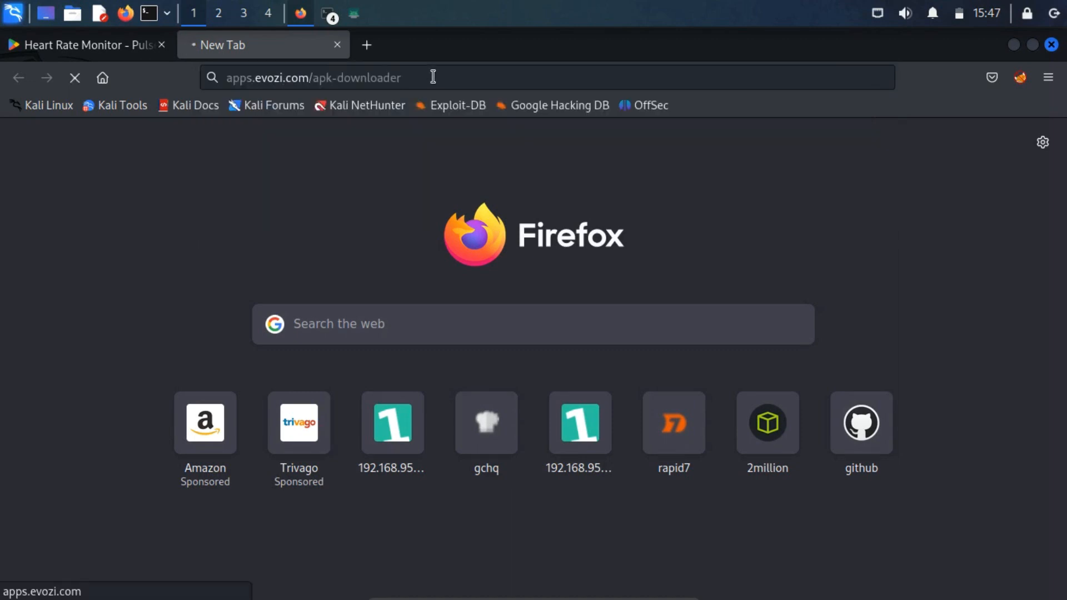
- Generate an Evozi download link for heartratemonitor.heartrate.pulse.pulseapp and download the 1.0.2 APK
key("Return")
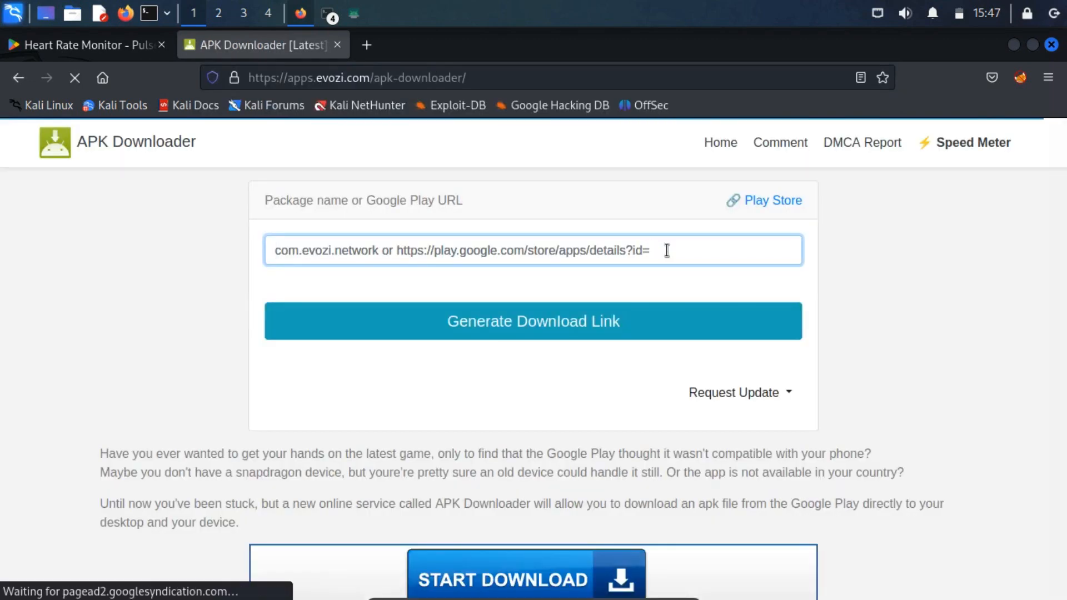
type("heartratemonitor.heartrate.pulse.pulseapp")
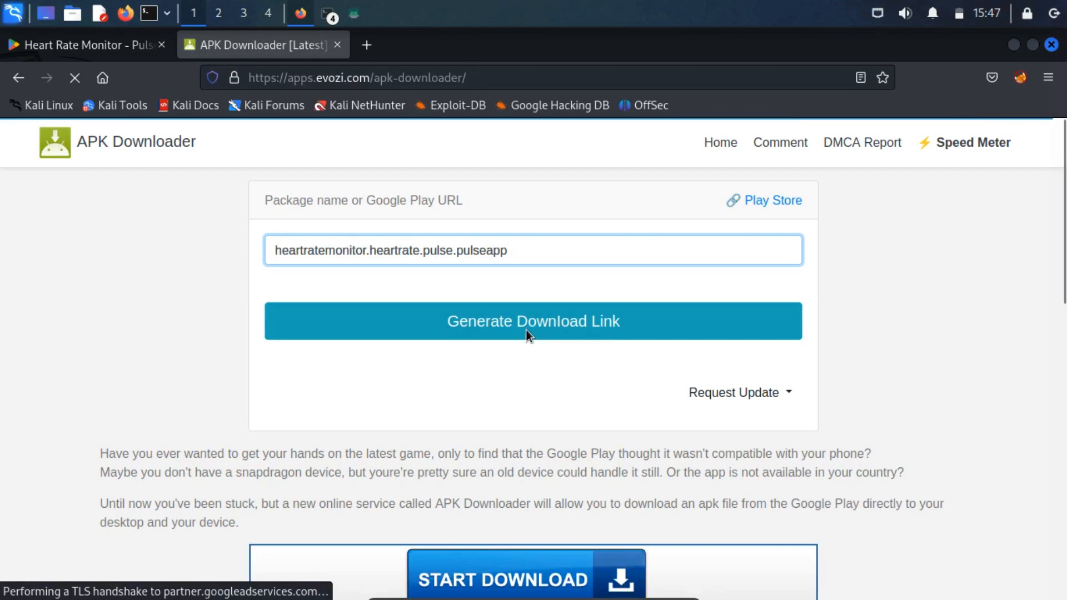
left_click(533, 321)
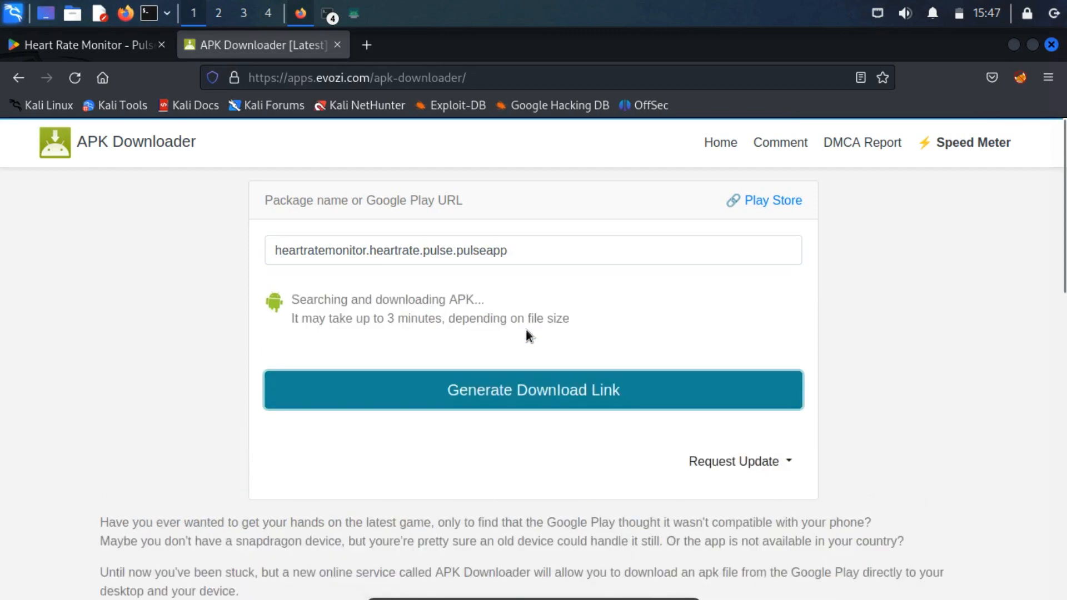
left_click(532, 390)
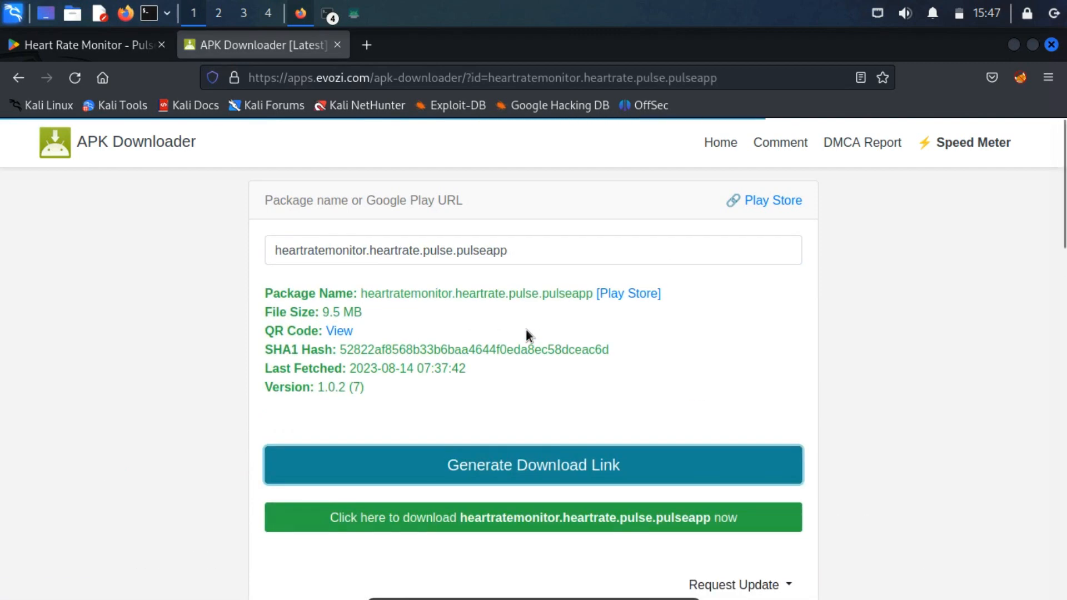
left_click(532, 517)
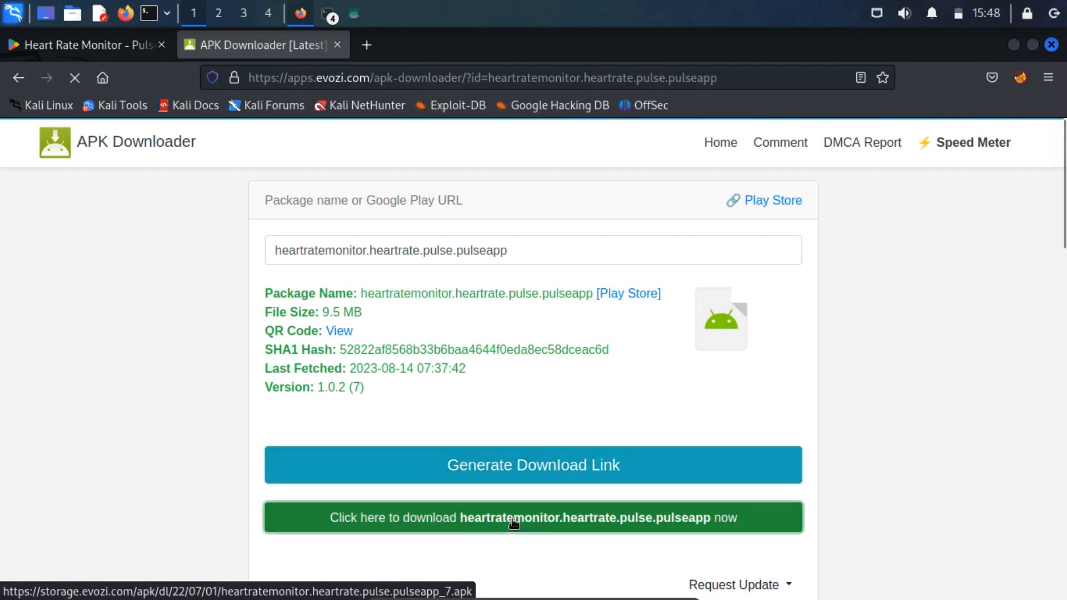
left_click(533, 518)
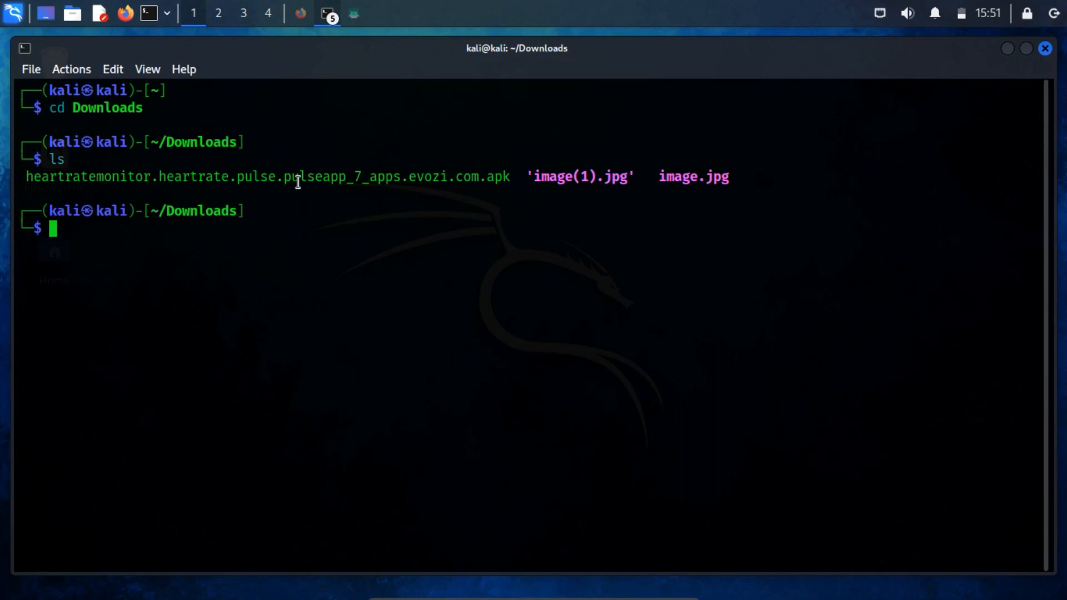
mouse_move(193, 253)
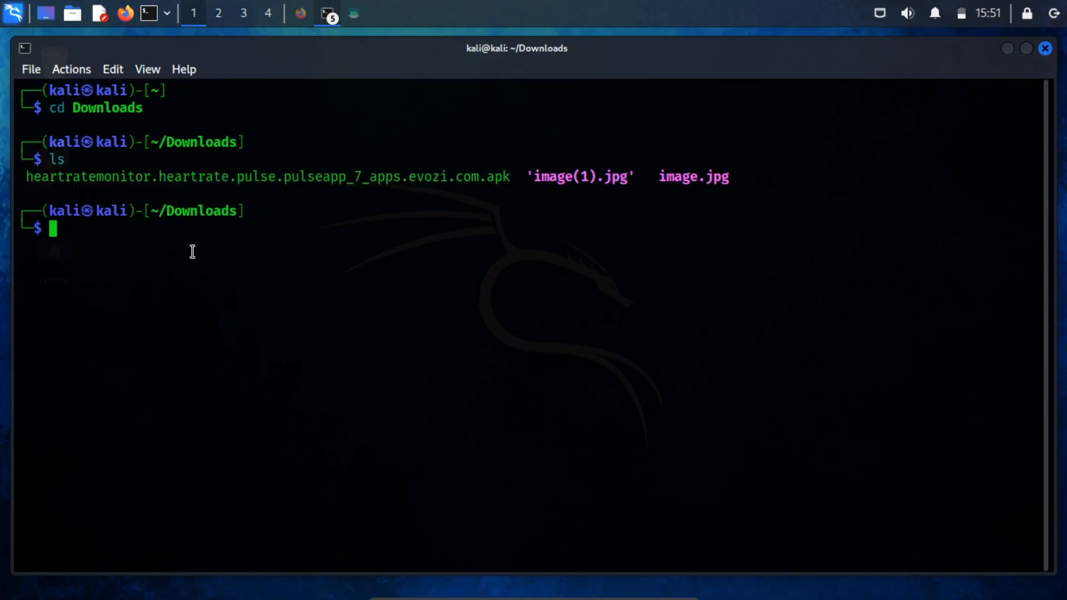
- Install the downloaded heart rate APK onto the connected device with adb
type("adb install")
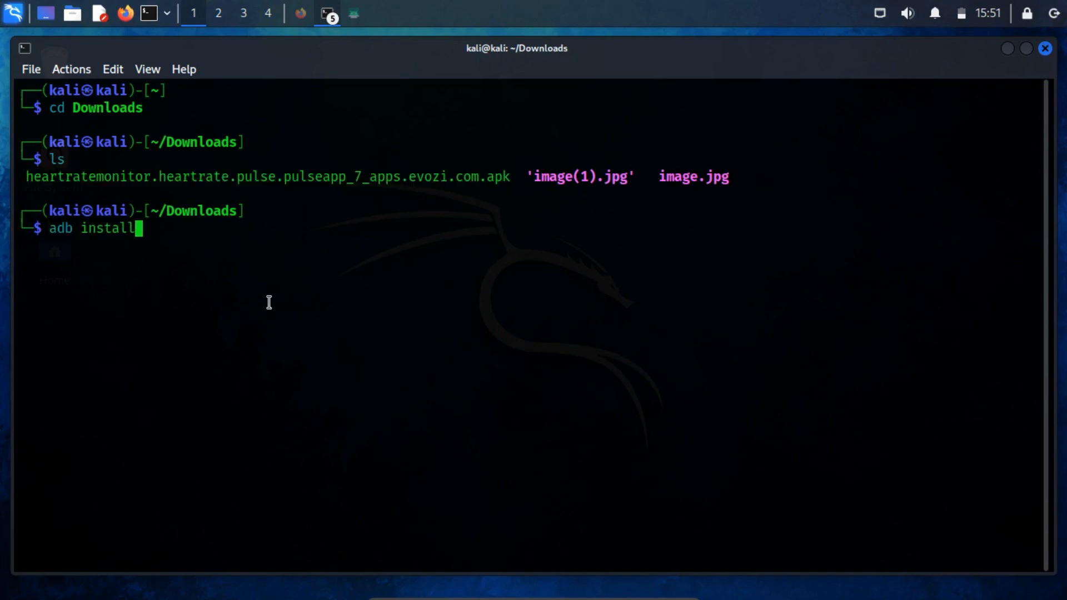
key("Return")
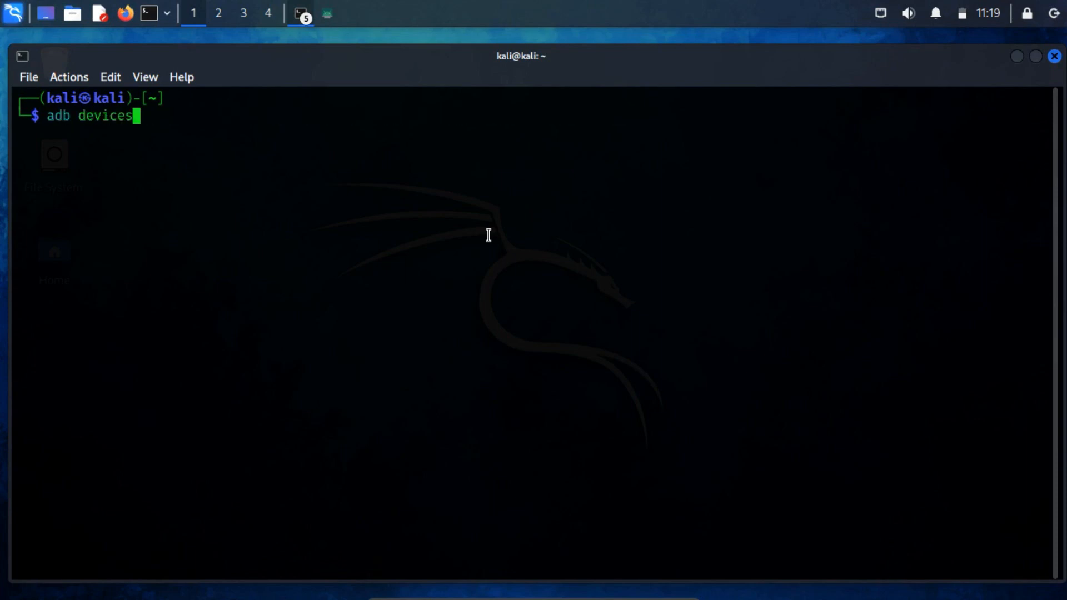
- List adb devices, then search packages for 'heartrate' and select the found package name
key("Return")
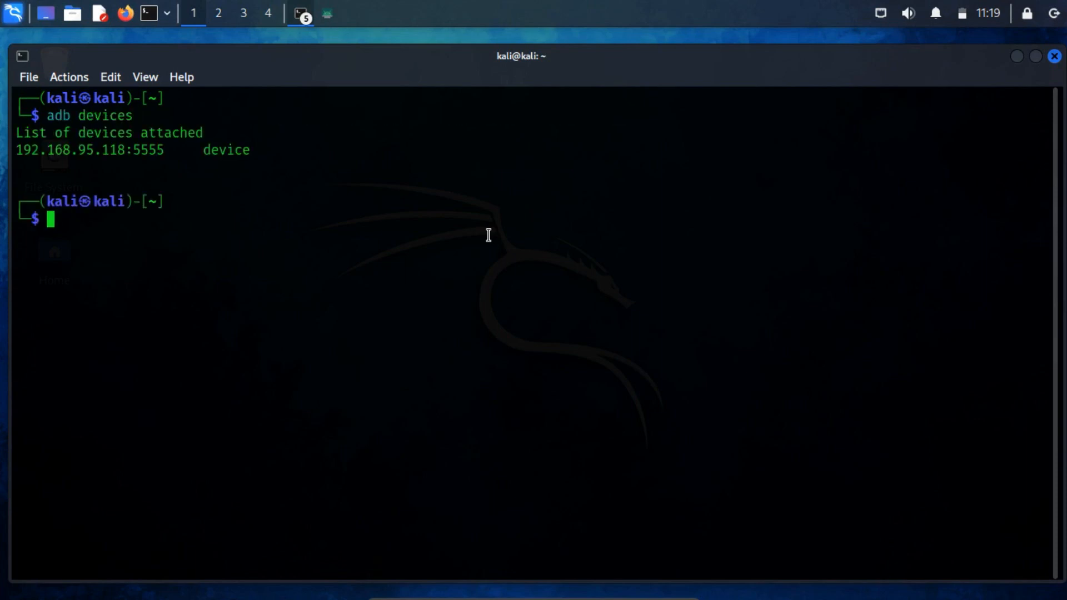
type("adb shell /data/dalvik-cache")
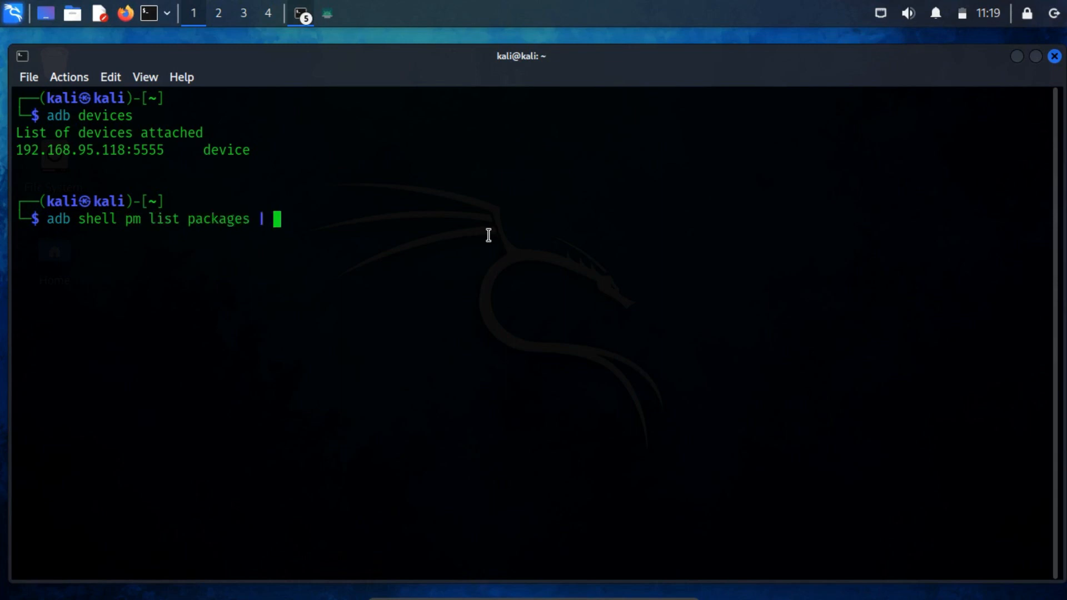
type("grep \"")
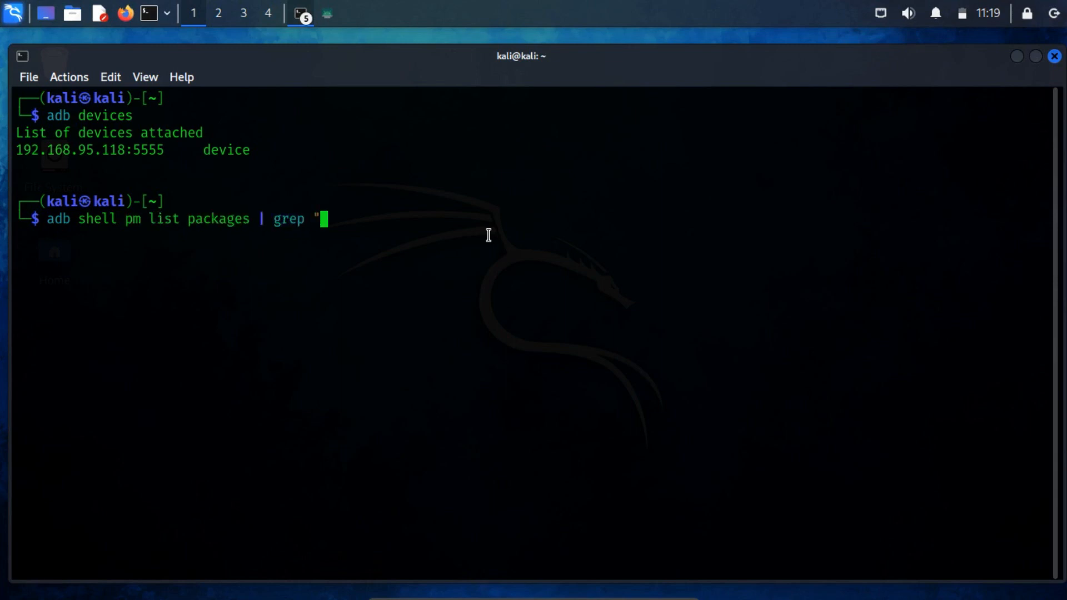
type("heartrate")
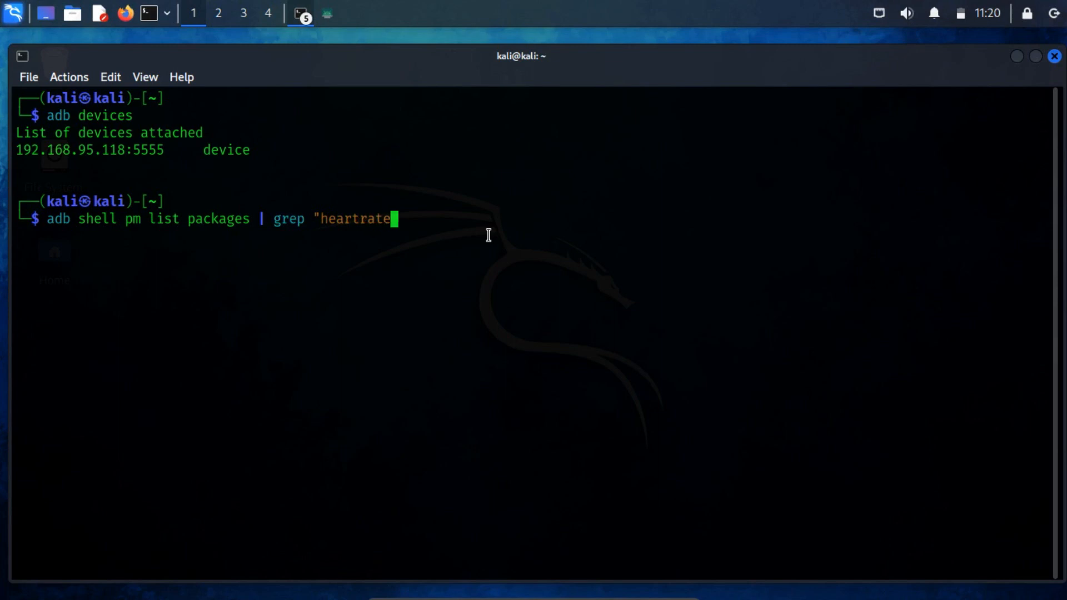
key("Return")
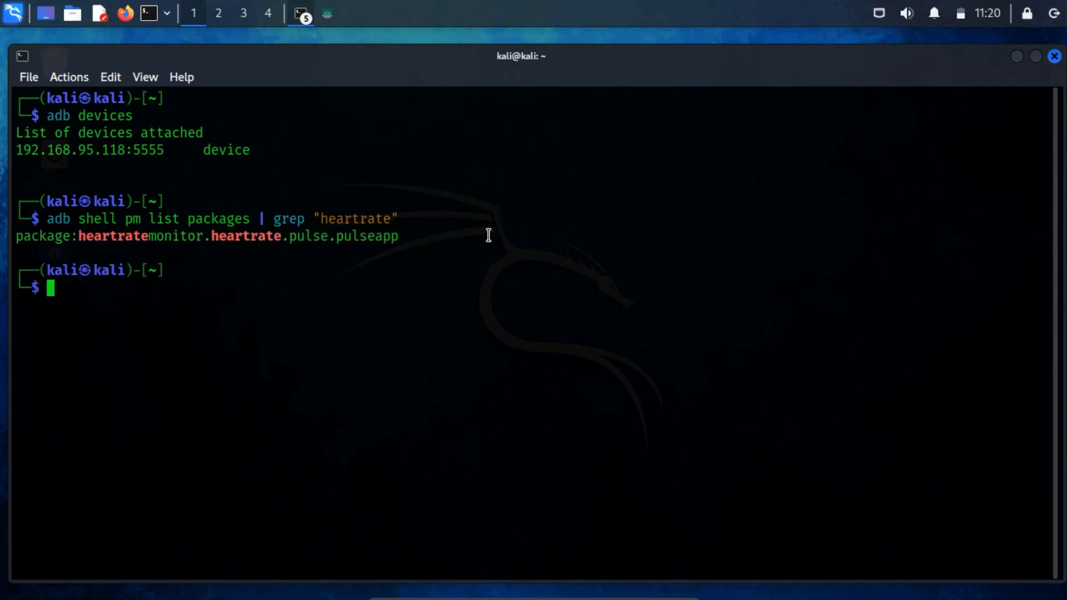
mouse_move(80, 236)
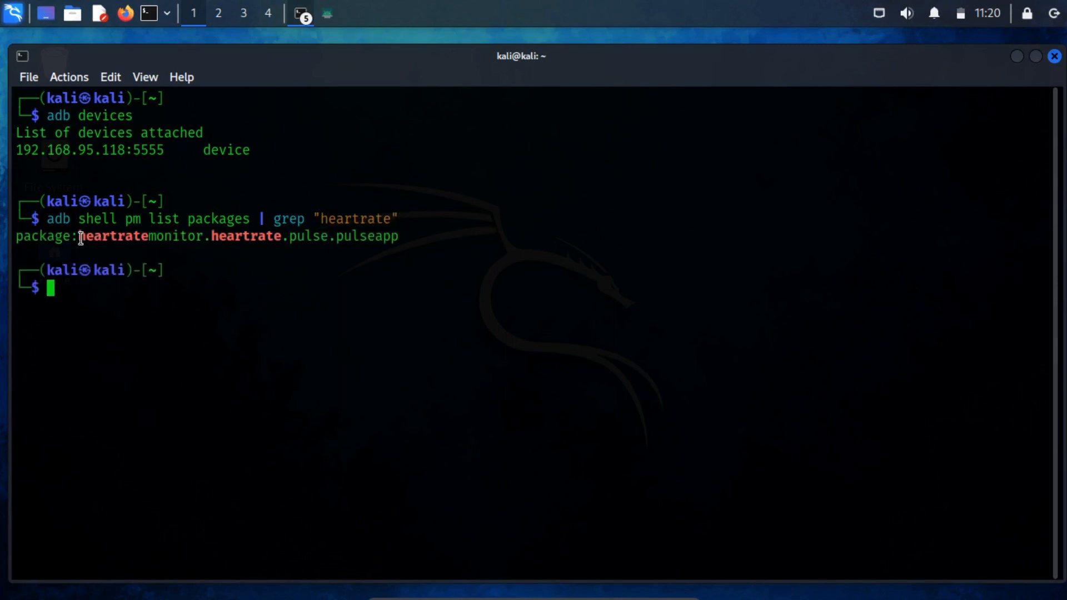
left_click_drag(78, 235, 399, 236)
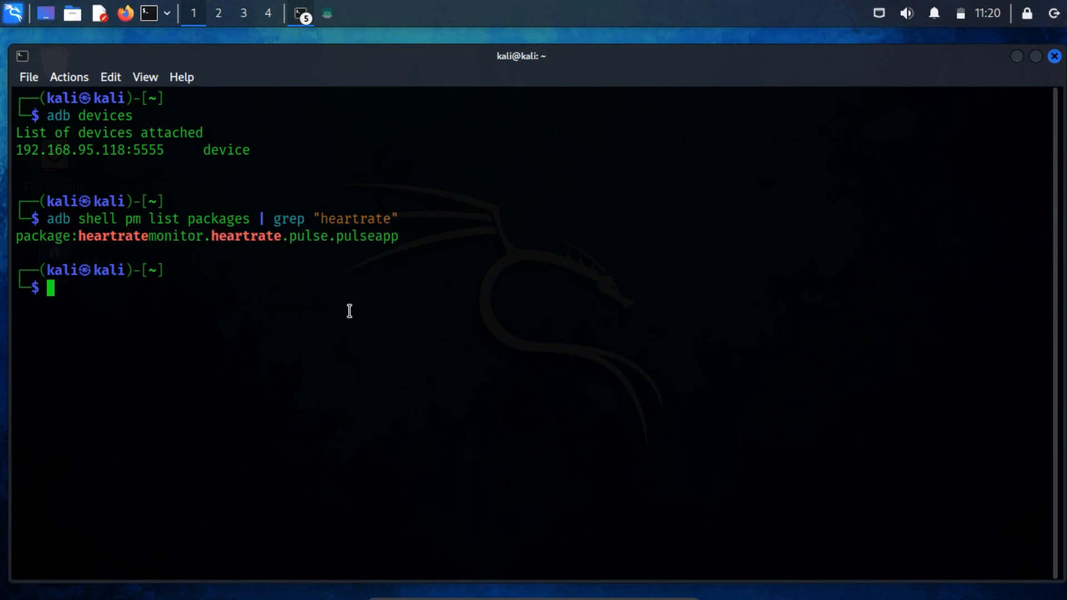
- Show the install path of heartratemonitor.heartrate.pulse.pulseapp, ending in base.apk
type("adb shell pm path")
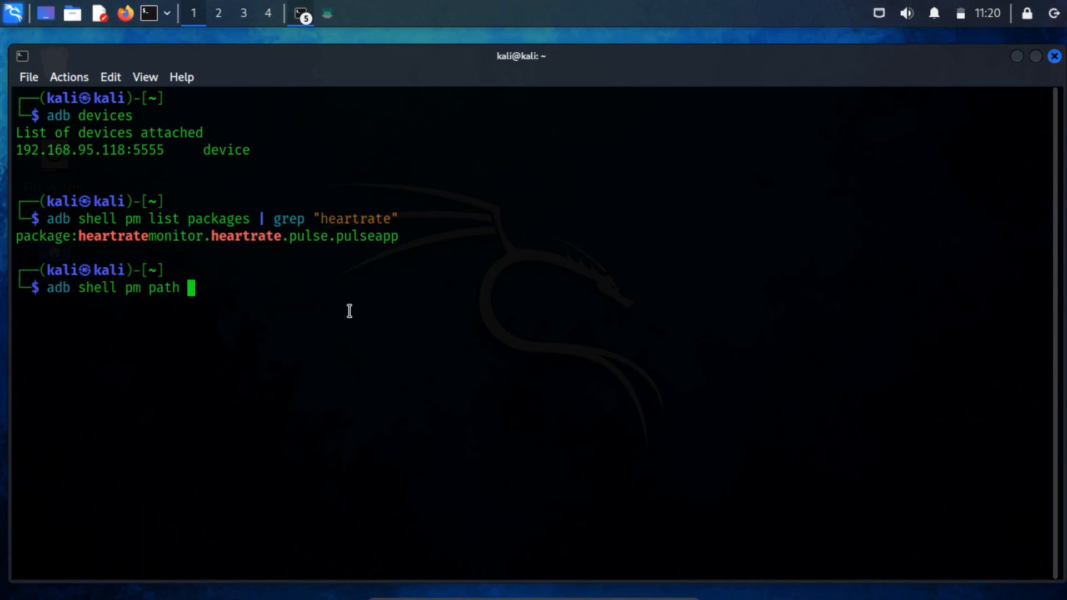
type("heartratemonitor.heartrate.pulse.pulseapp")
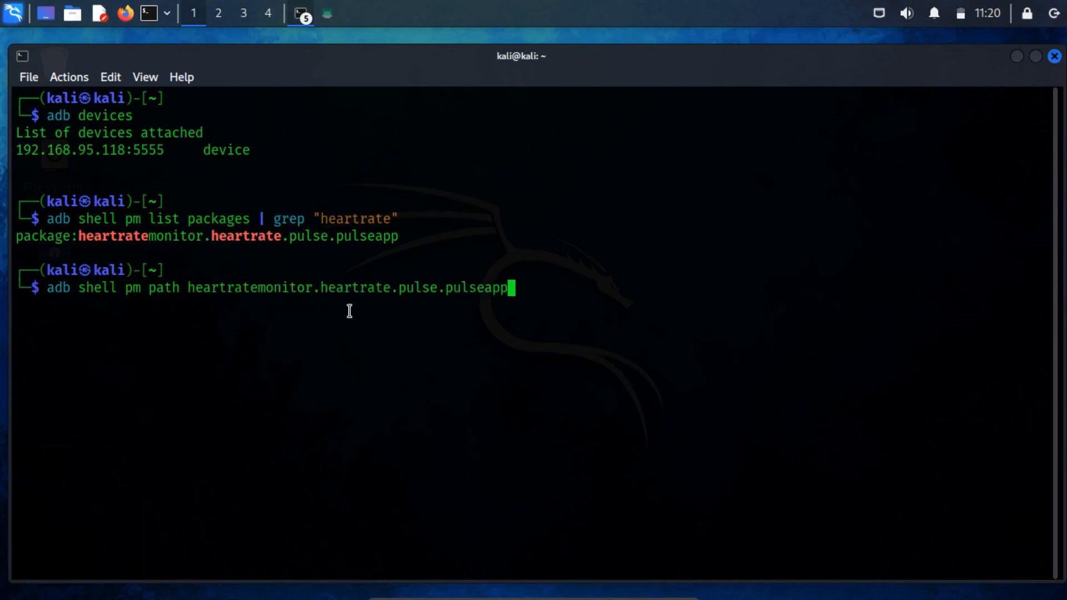
key("Return")
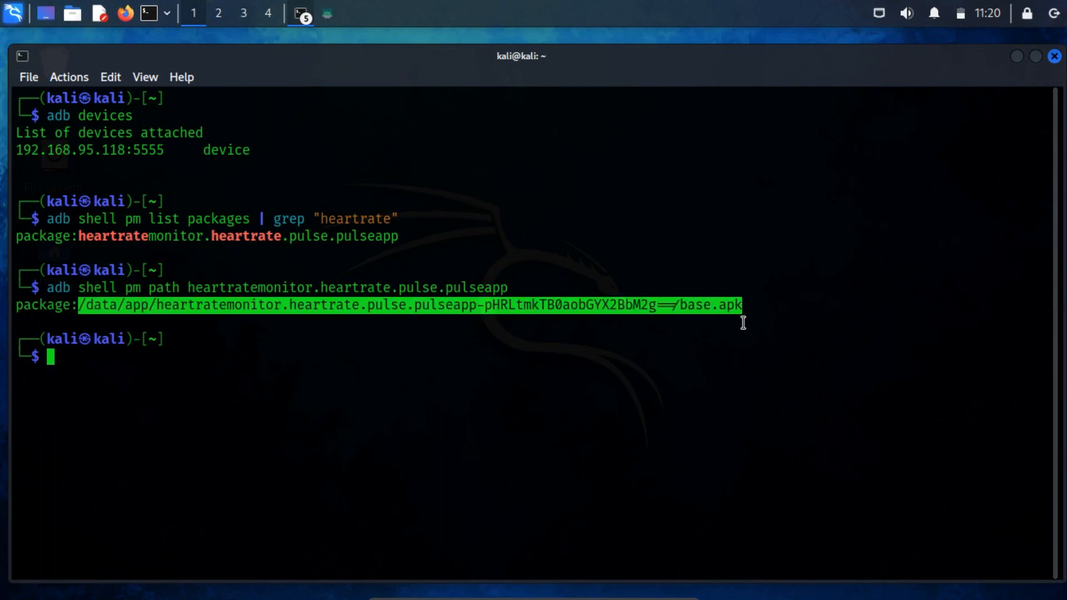
mouse_move(753, 360)
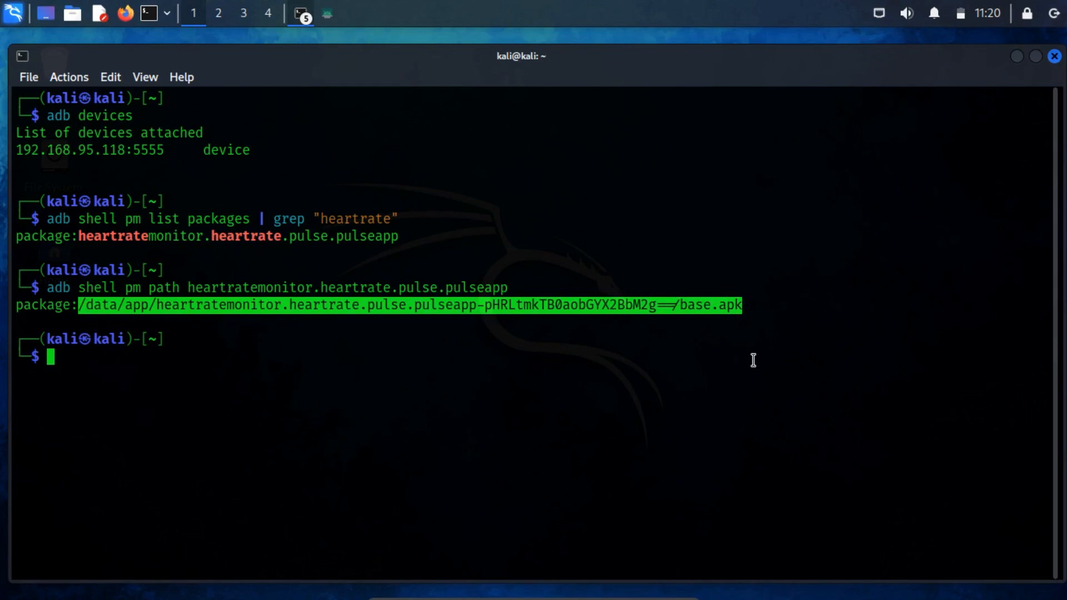
- Pull the Heart Rate Monitor base.apk from /data/app onto this computer with adb pull
type("adb pull")
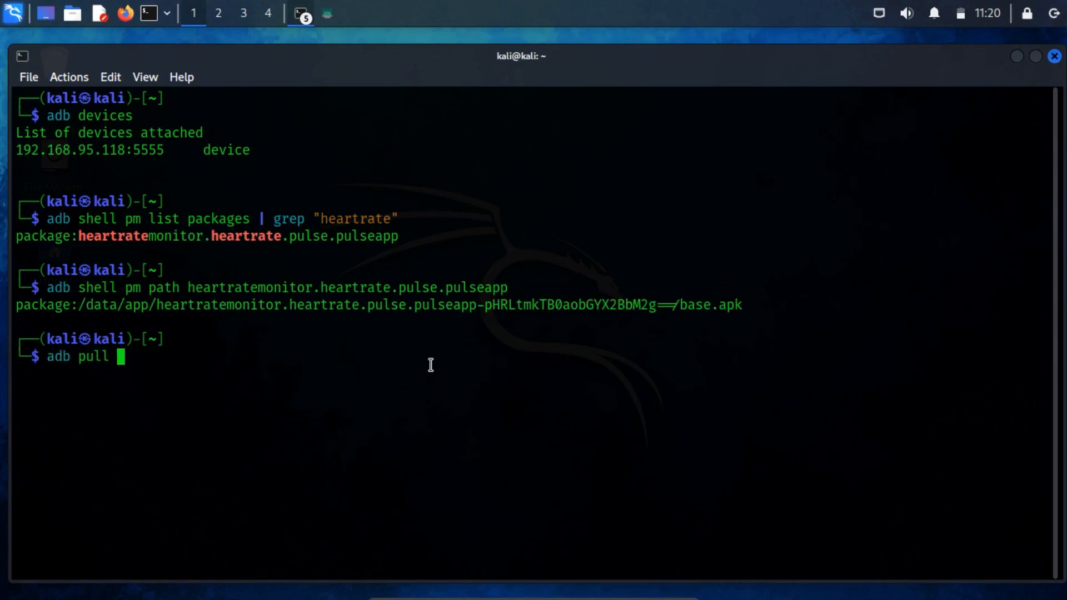
type("/data/app/heartratemonitor.heartrate.pulse.pulseapp-pHRLtmkTB0aobGYX2BbM2g==/base.apk")
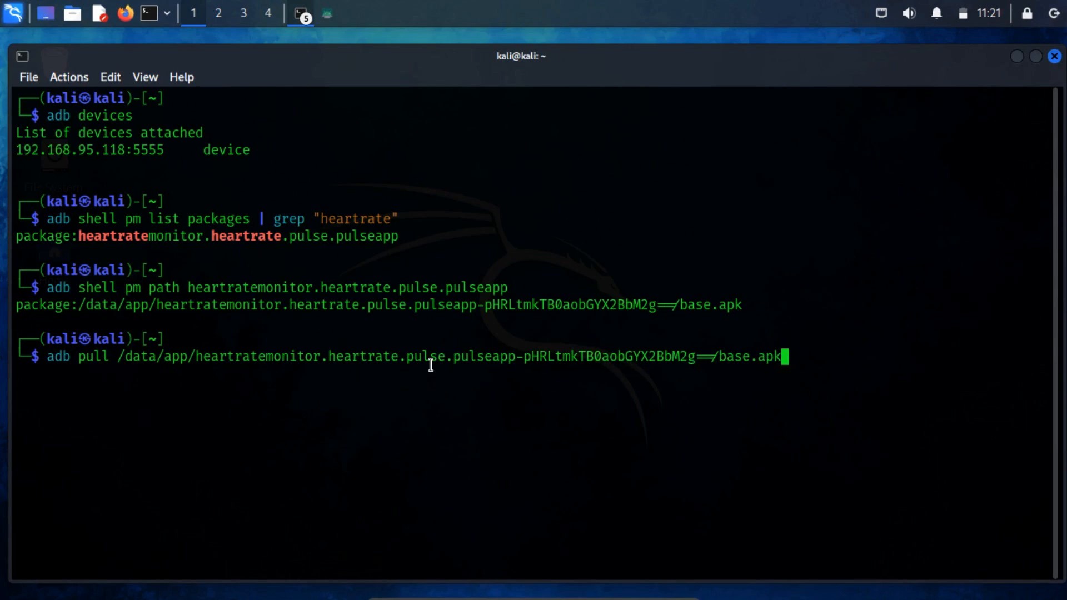
key("Return")
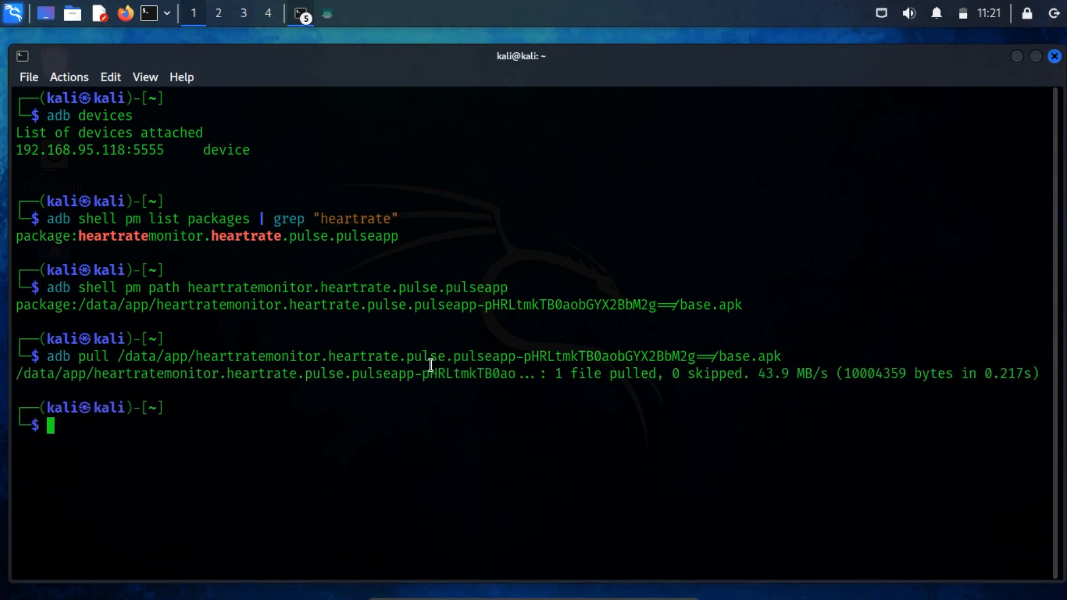
mouse_move(275, 87)
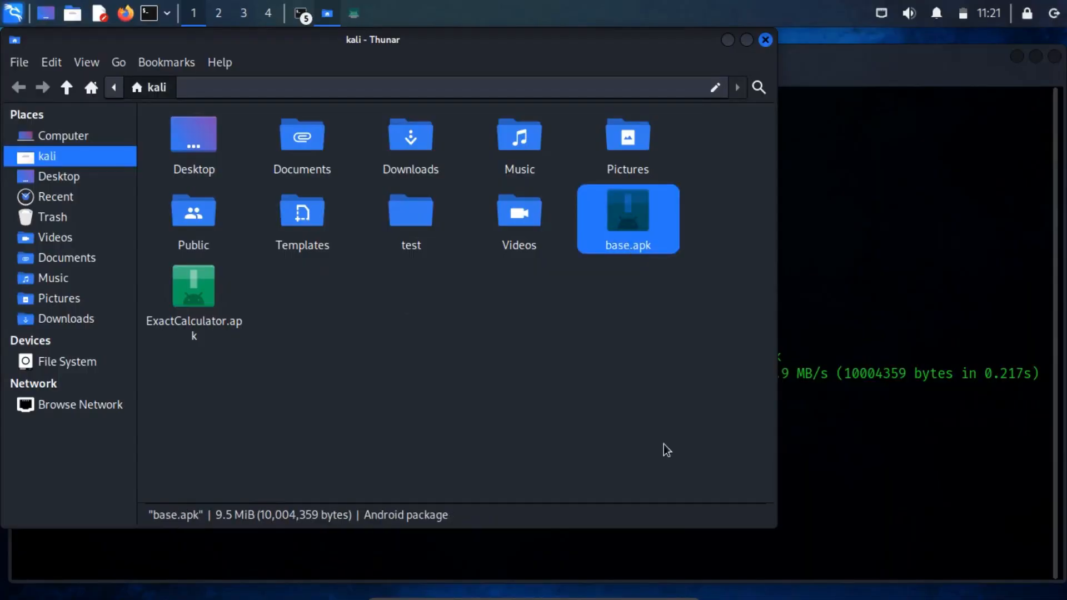
mouse_move(720, 62)
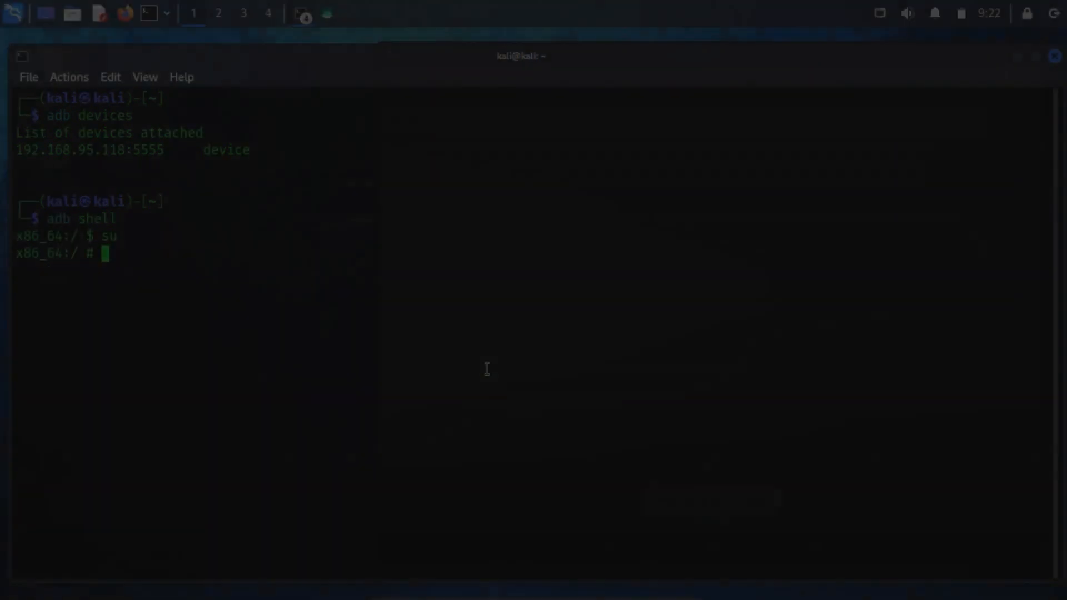
- Move into /data/dalvik-cache in the root shell and list its contents
type("cd /dat")
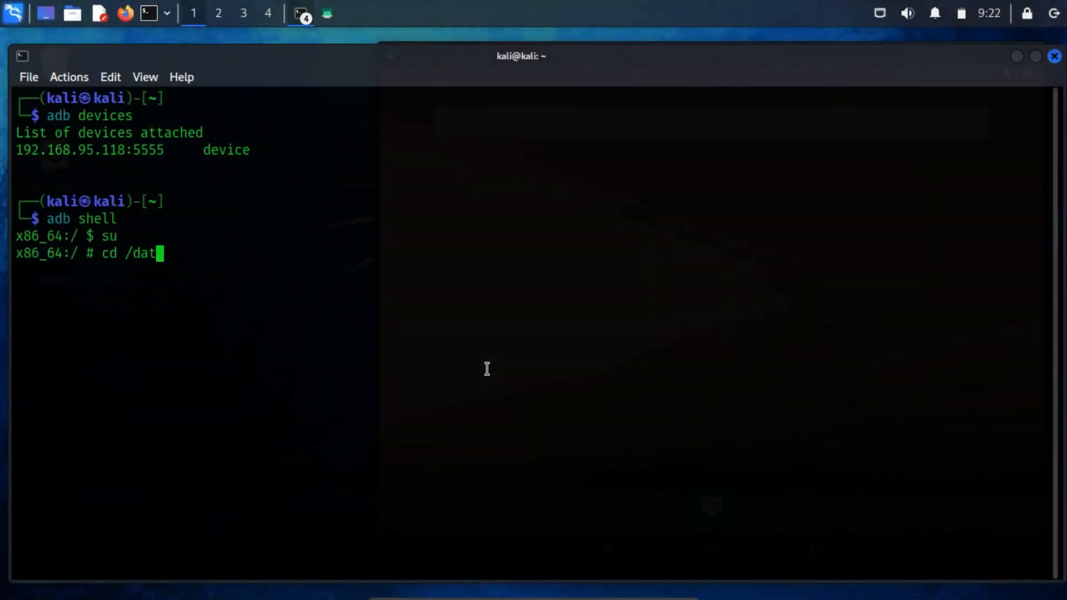
key("Return")
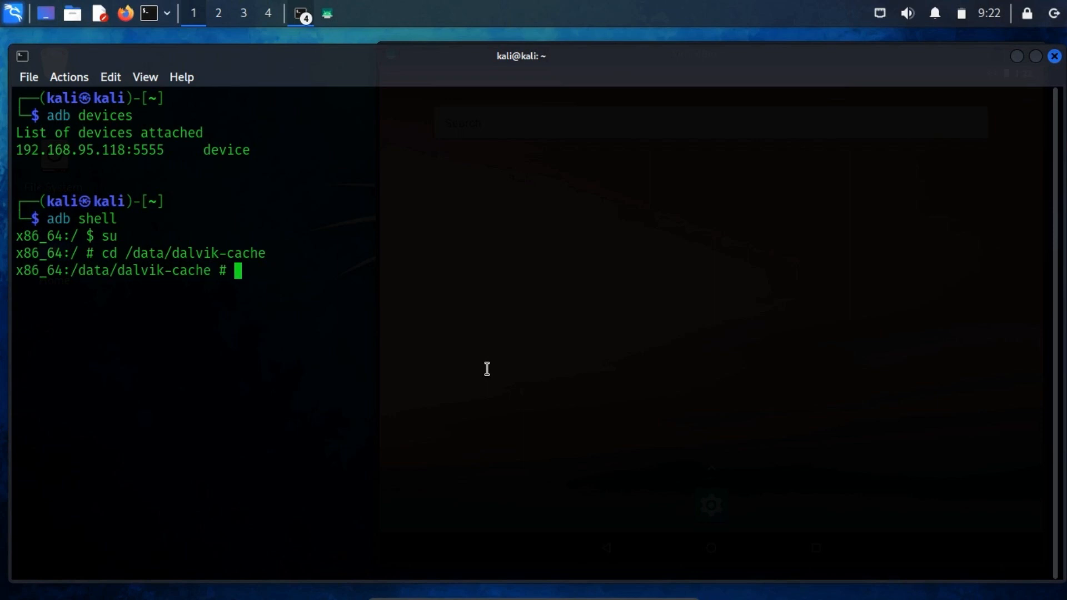
type("ls")
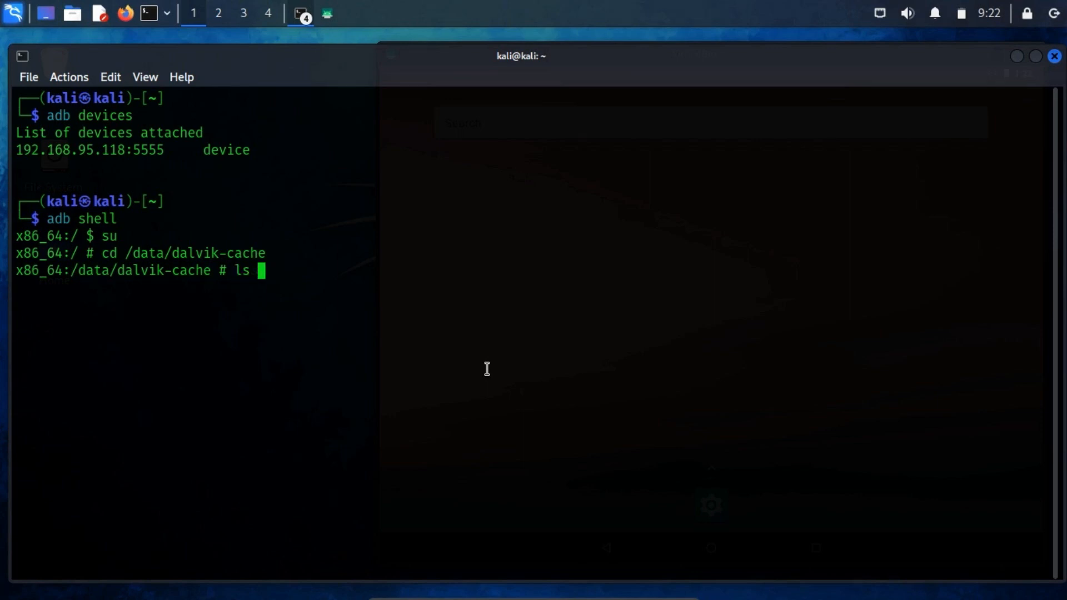
key("Return")
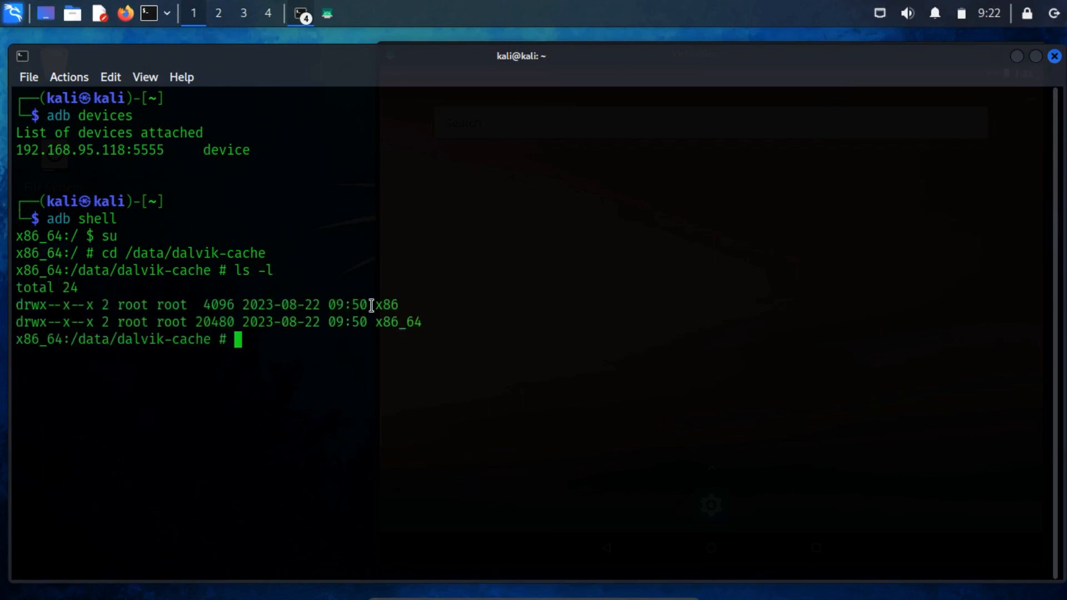
- Enter the x86_64 folder and list every file in it with ls -al
double_click(387, 304)
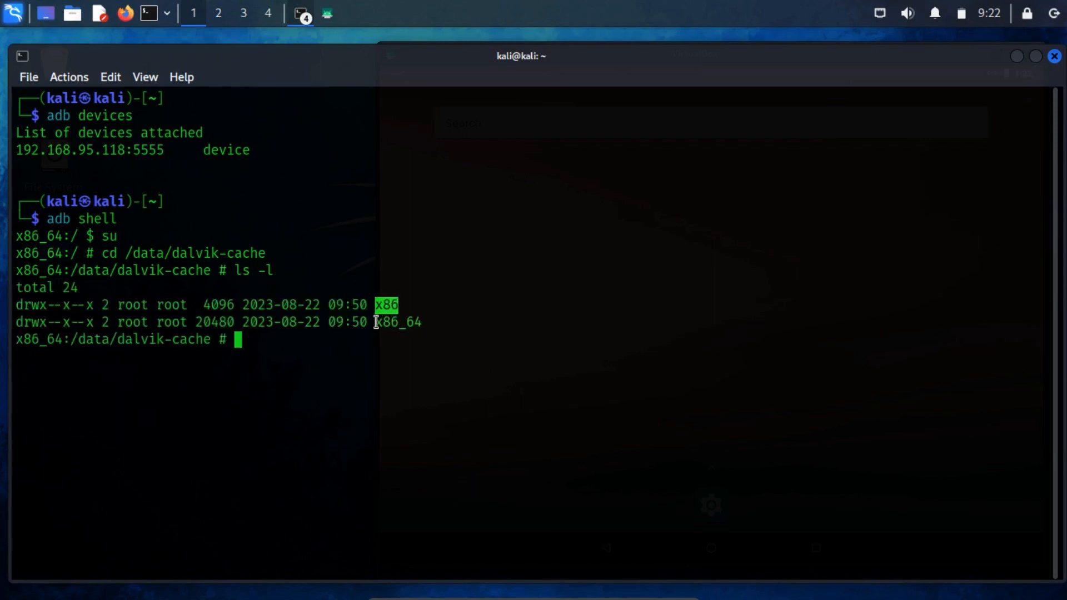
type("cd")
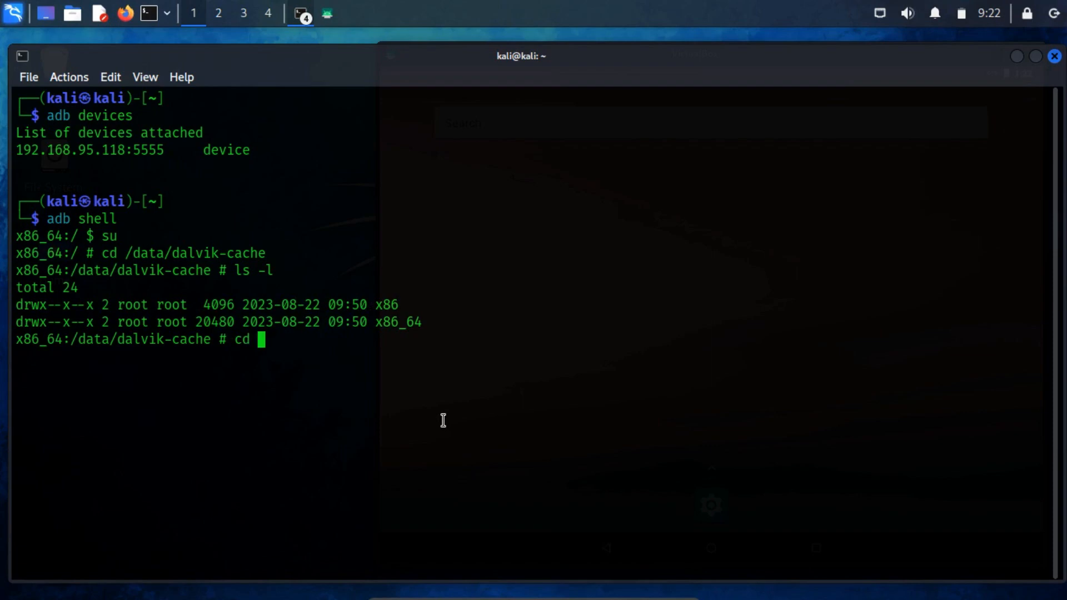
type("x86_64/")
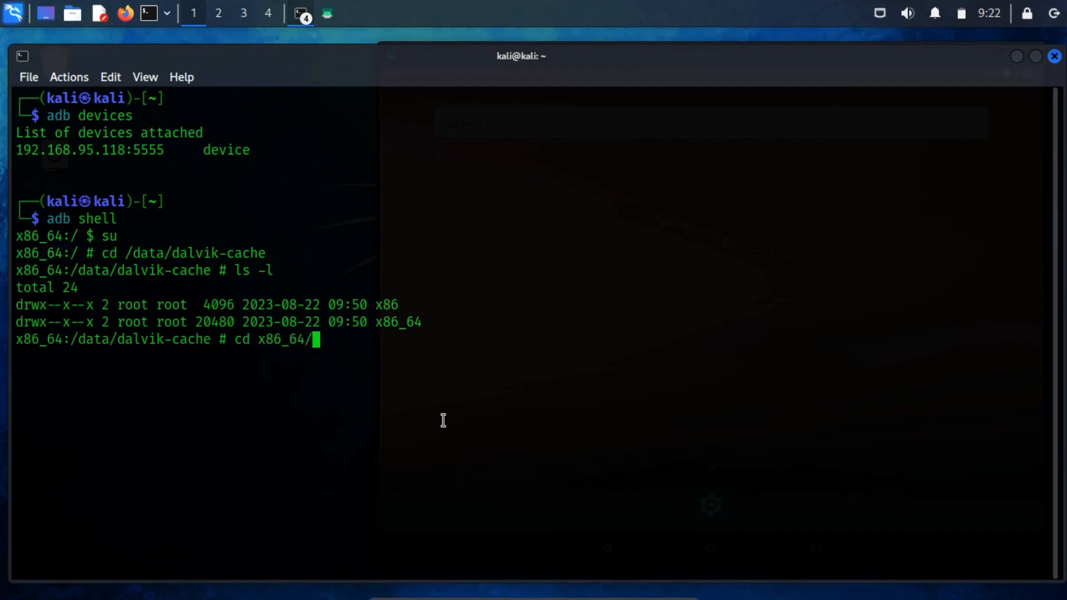
type("ls -al")
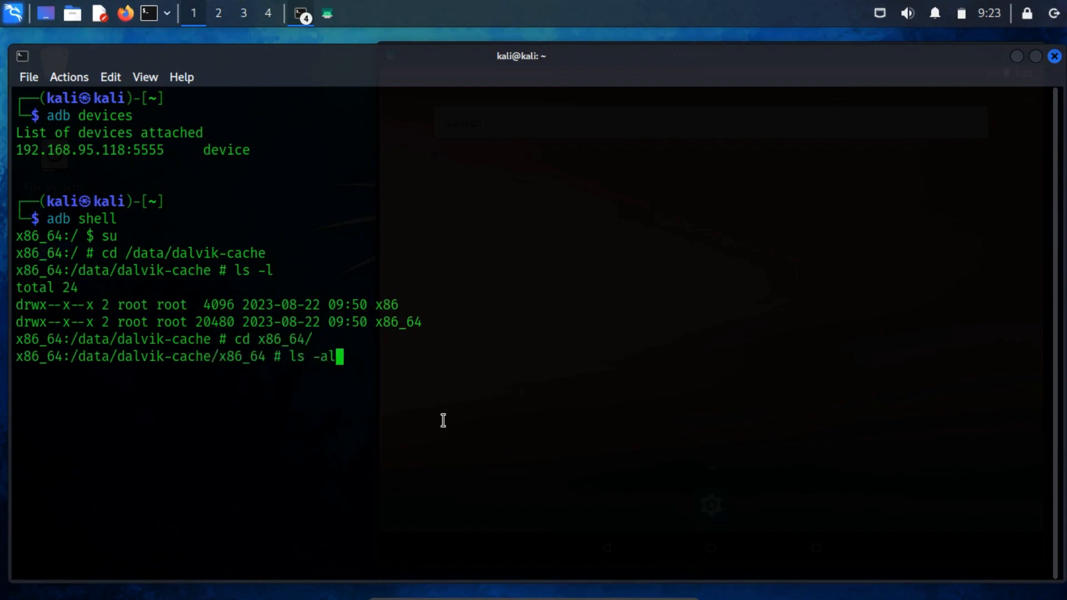
key("Return")
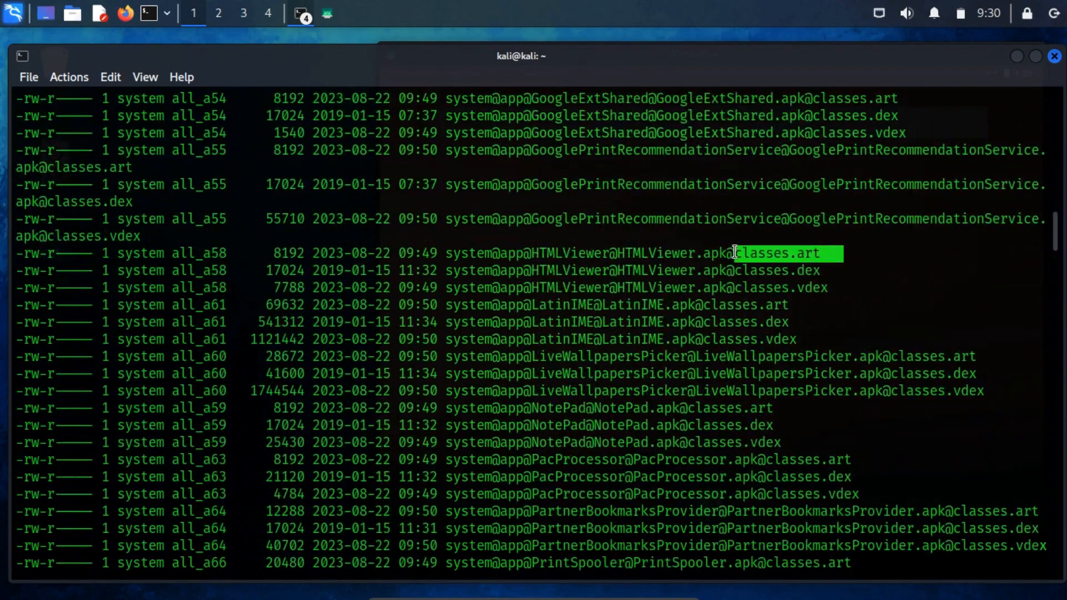
- Review the x86_64 .art/.dex/.vdex listing, then show the base.apk and ExactCalculator.apk pull results
left_click(945, 335)
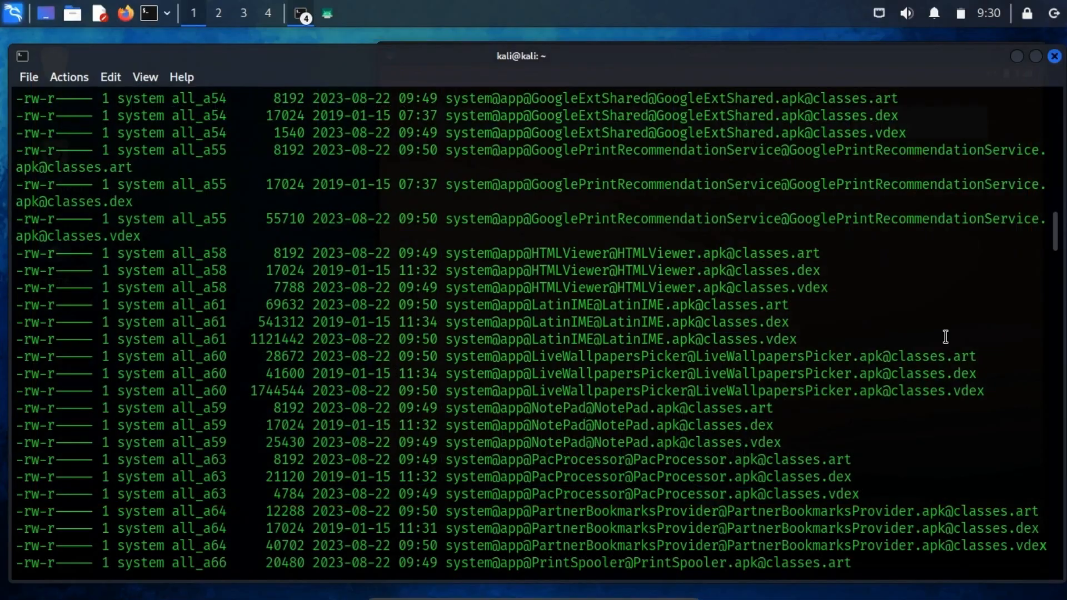
left_click(1054, 55)
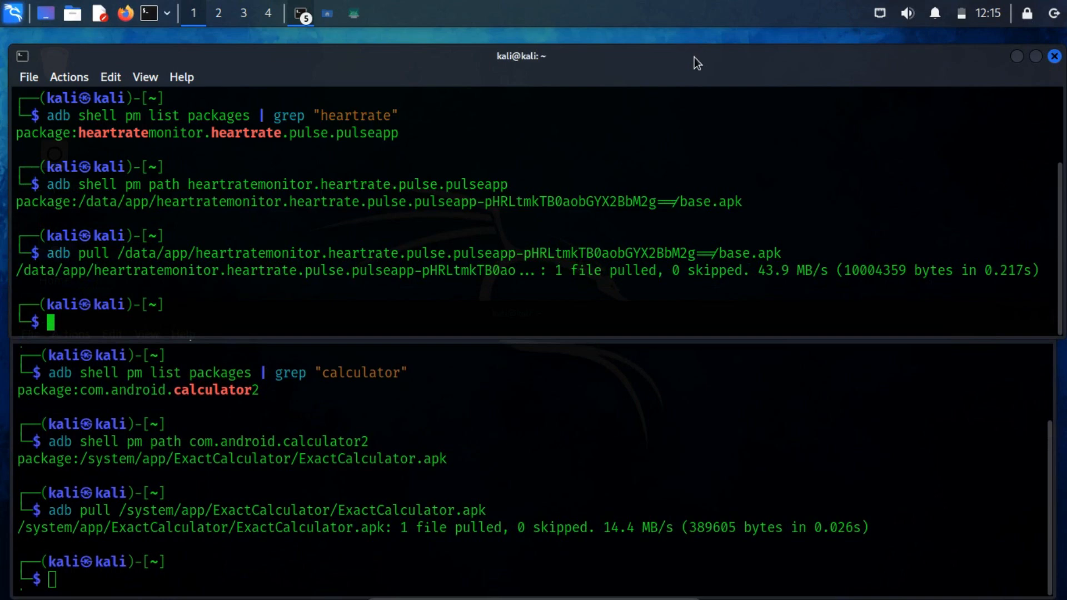
mouse_move(664, 74)
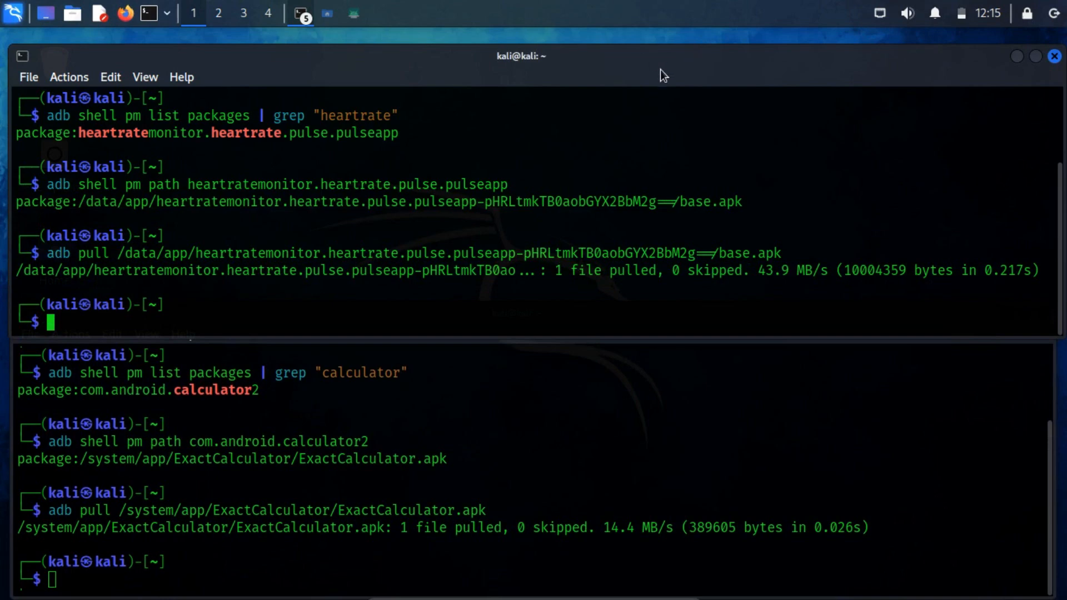